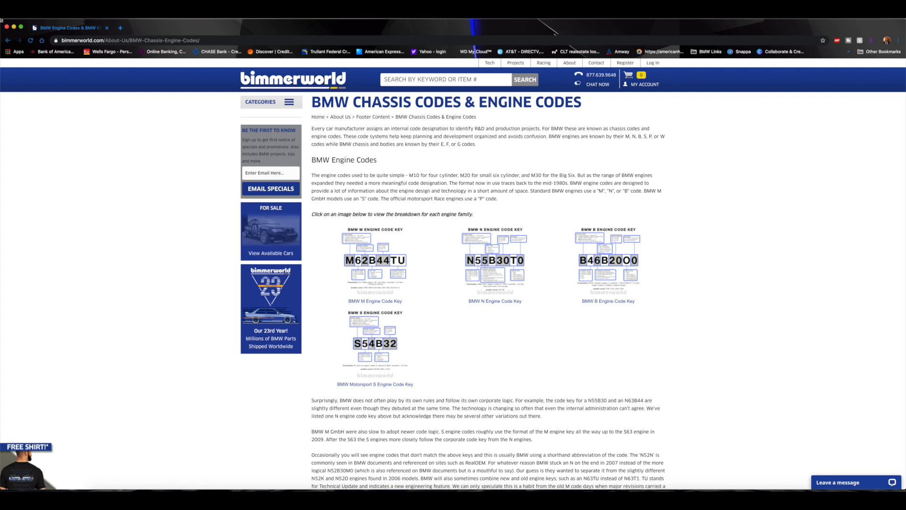
{"action": "mouse_move", "coordinate": [565, 148]}
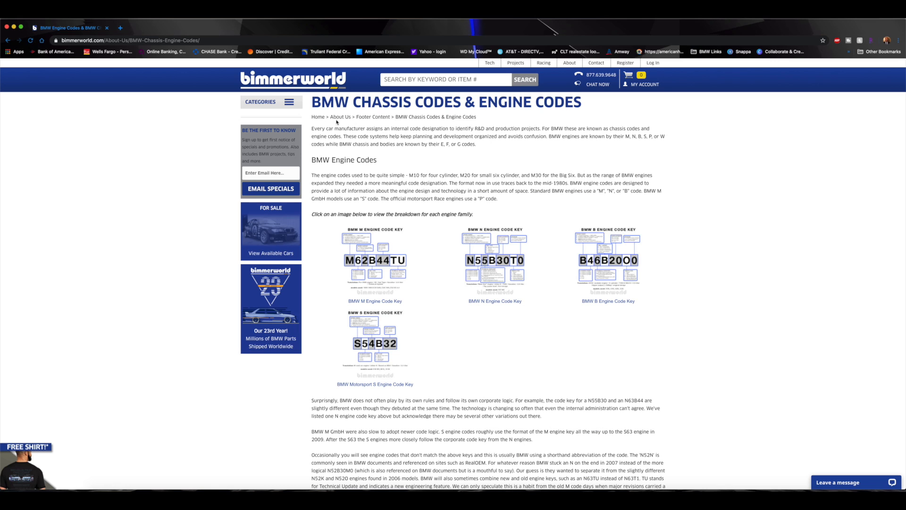
{"action": "mouse_move", "coordinate": [581, 121]}
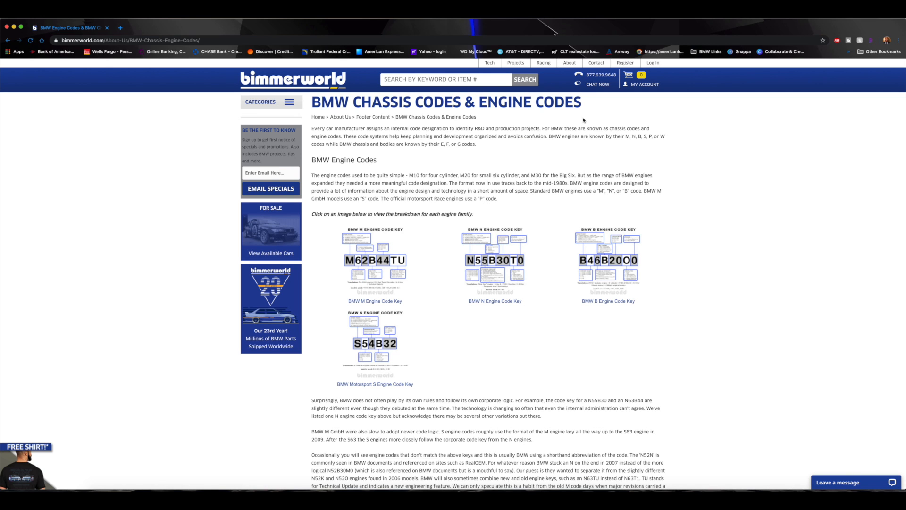
{"action": "mouse_move", "coordinate": [569, 147]}
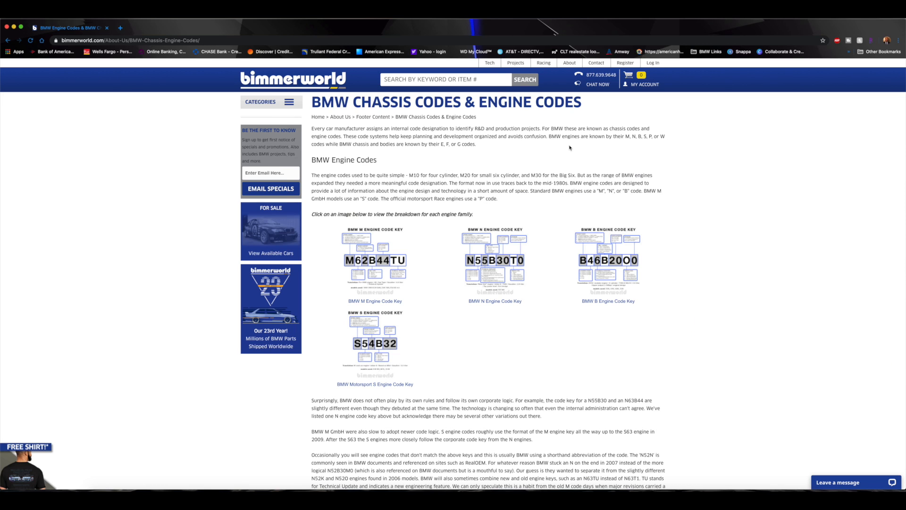
{"action": "mouse_move", "coordinate": [480, 289]}
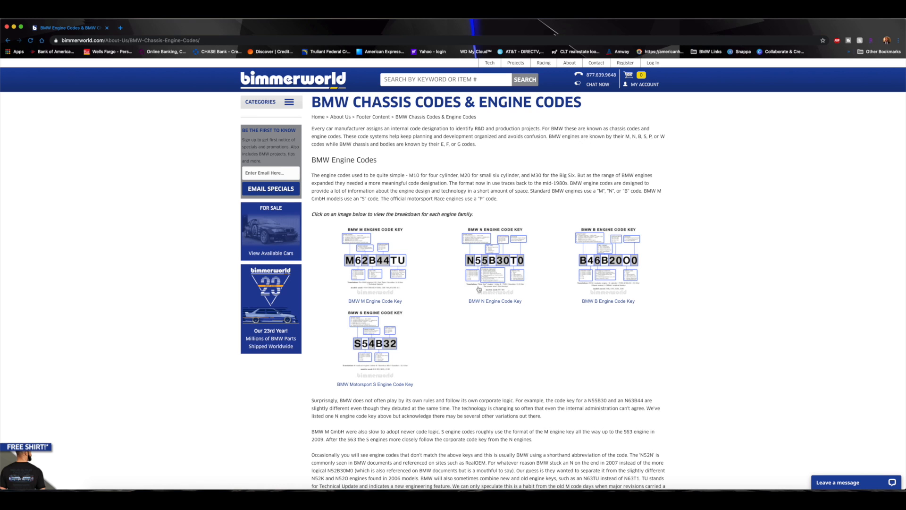
{"action": "mouse_move", "coordinate": [434, 334]}
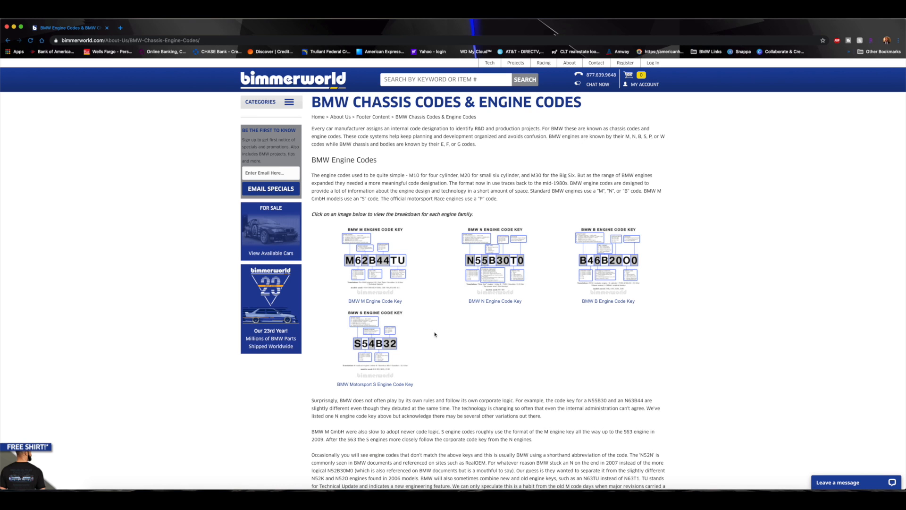
{"action": "mouse_move", "coordinate": [494, 287]}
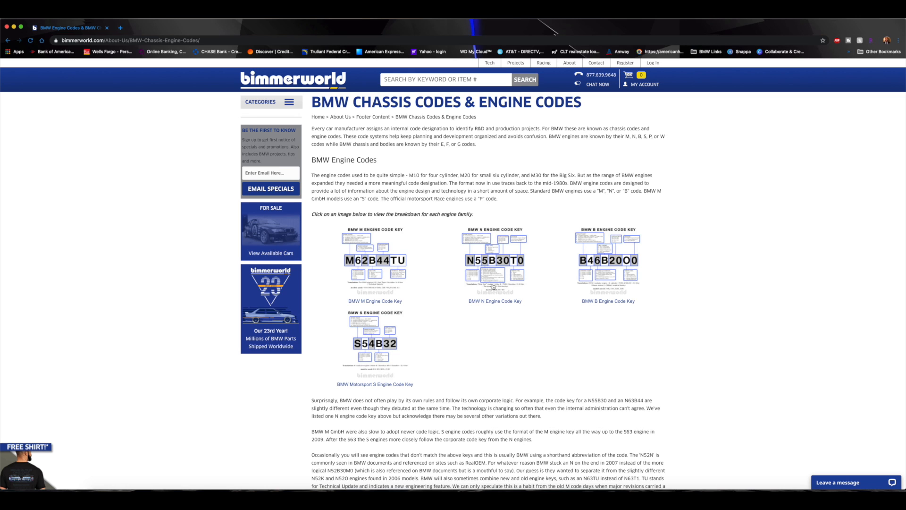
{"action": "mouse_move", "coordinate": [494, 281]}
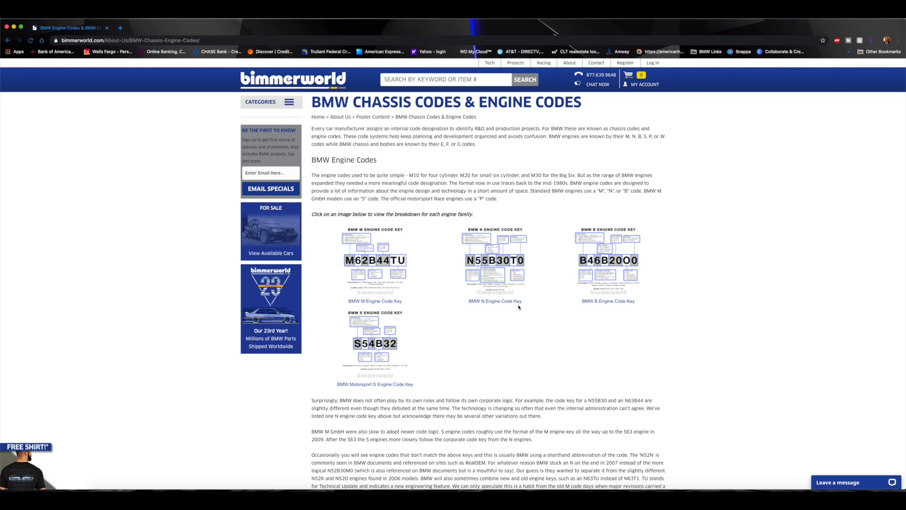
{"action": "left_click", "coordinate": [494, 261]}
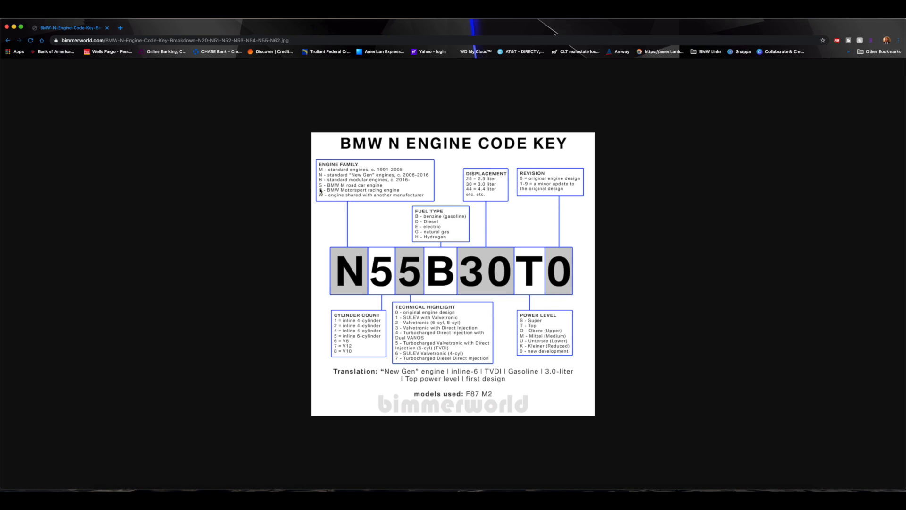
{"action": "mouse_move", "coordinate": [437, 380]}
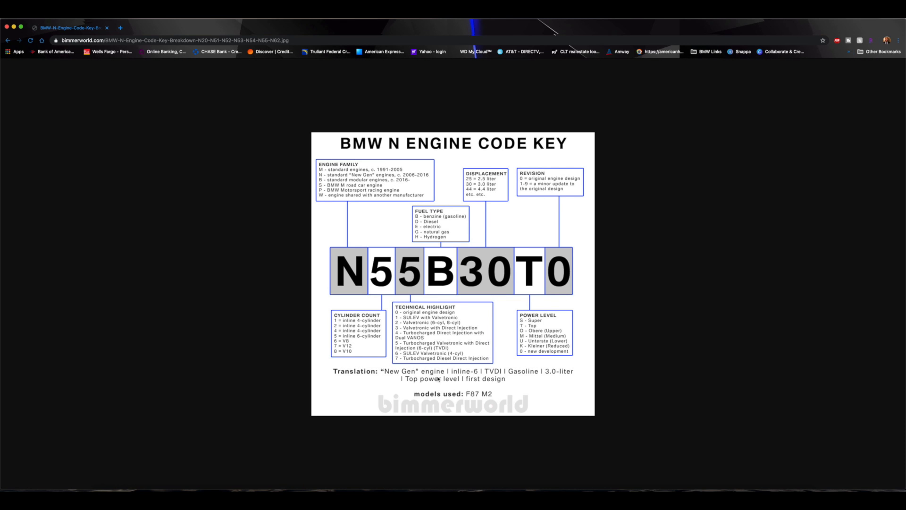
{"action": "mouse_move", "coordinate": [487, 400]}
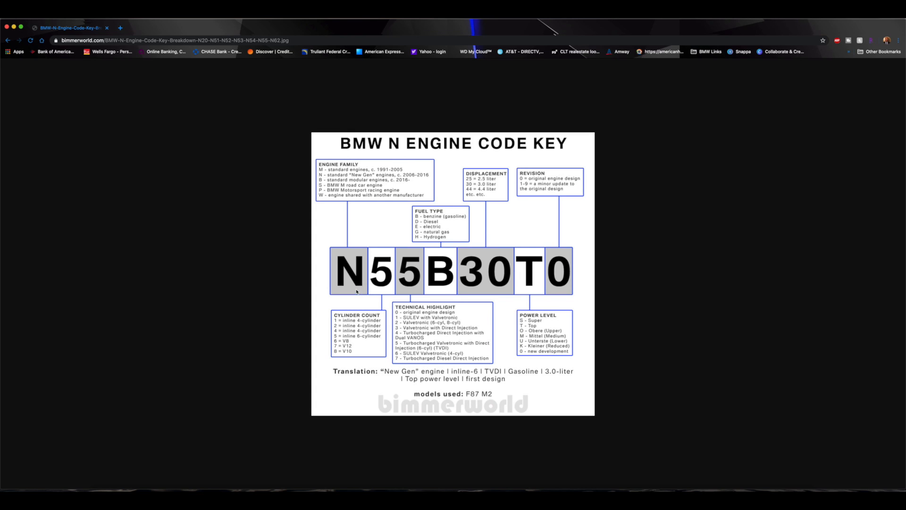
{"action": "mouse_move", "coordinate": [439, 291]}
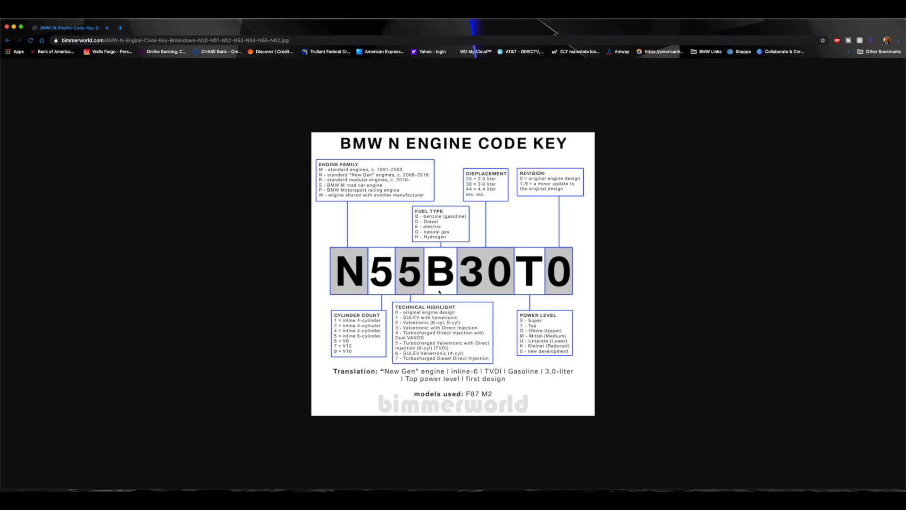
{"action": "mouse_move", "coordinate": [463, 287]}
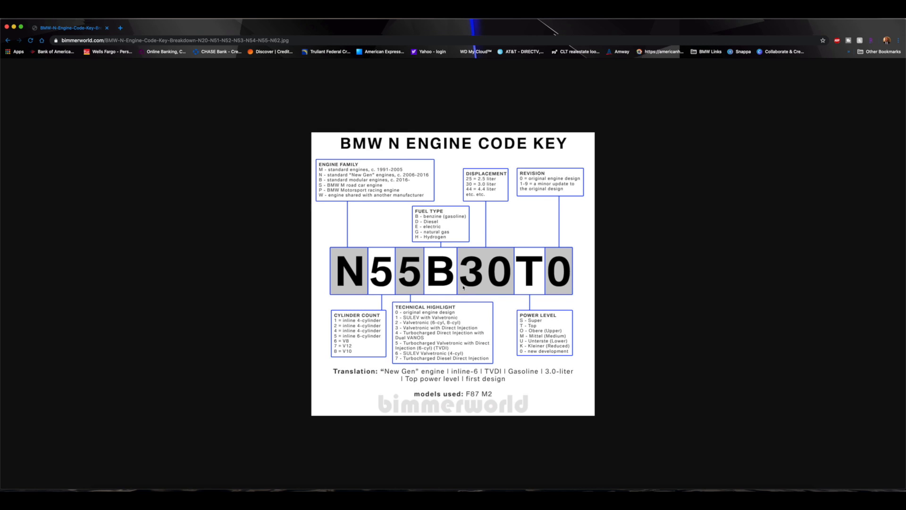
{"action": "mouse_move", "coordinate": [558, 288]}
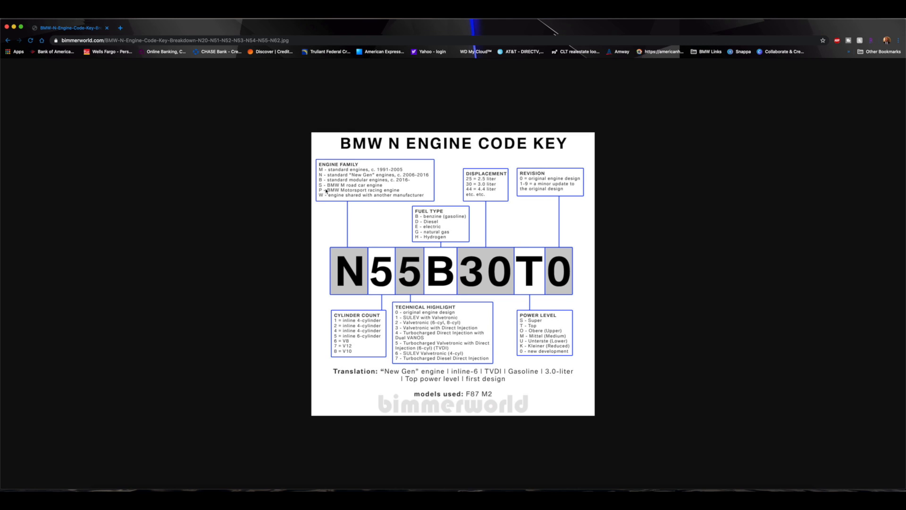
{"action": "mouse_move", "coordinate": [360, 225]}
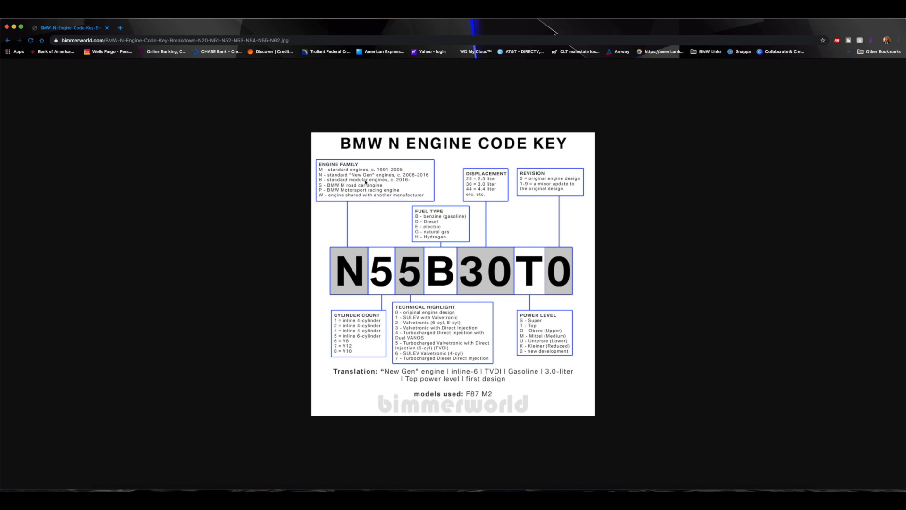
{"action": "mouse_move", "coordinate": [412, 181]}
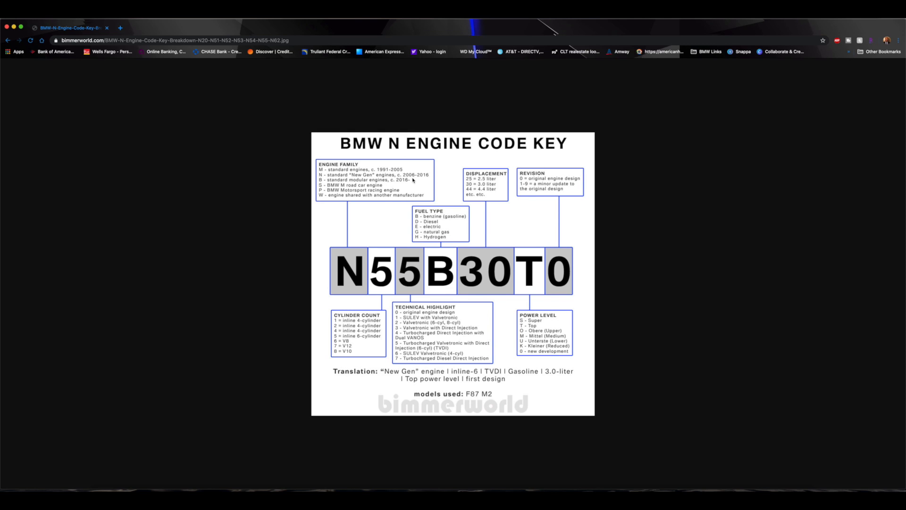
{"action": "mouse_move", "coordinate": [429, 179]}
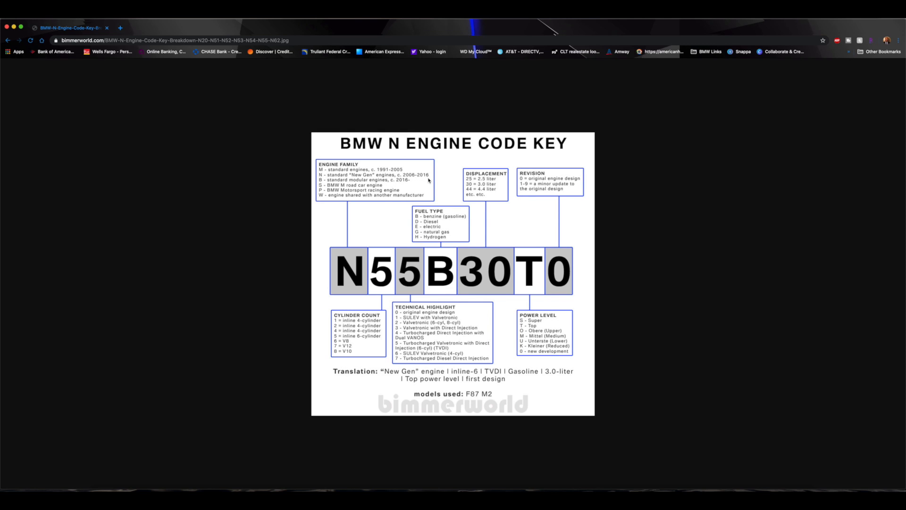
{"action": "mouse_move", "coordinate": [353, 264]}
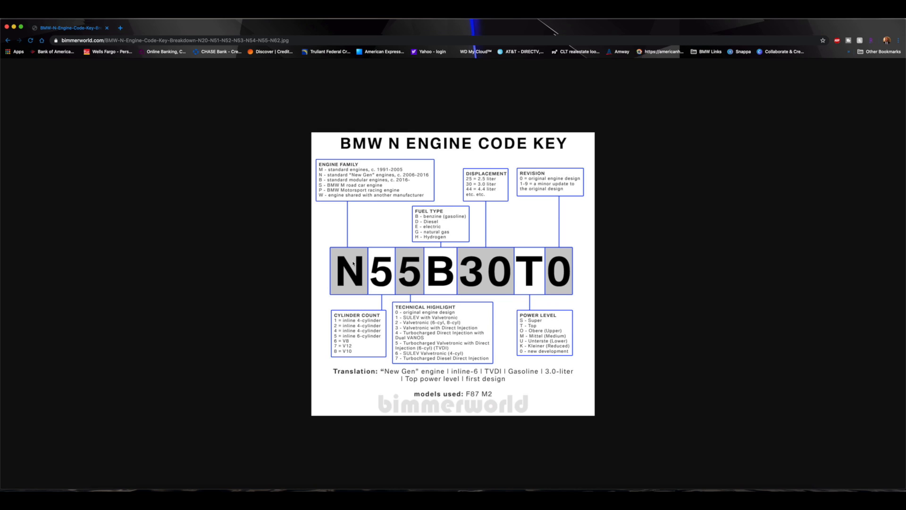
{"action": "mouse_move", "coordinate": [384, 187]}
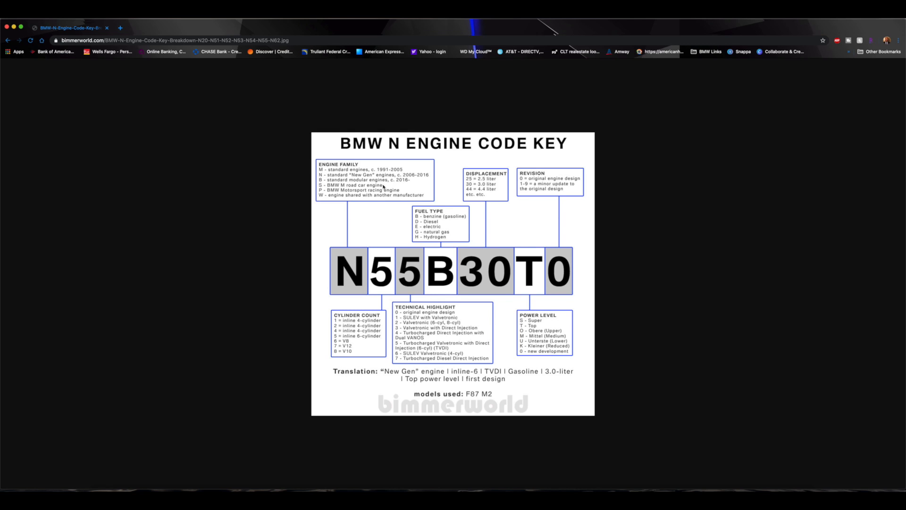
{"action": "mouse_move", "coordinate": [340, 184]}
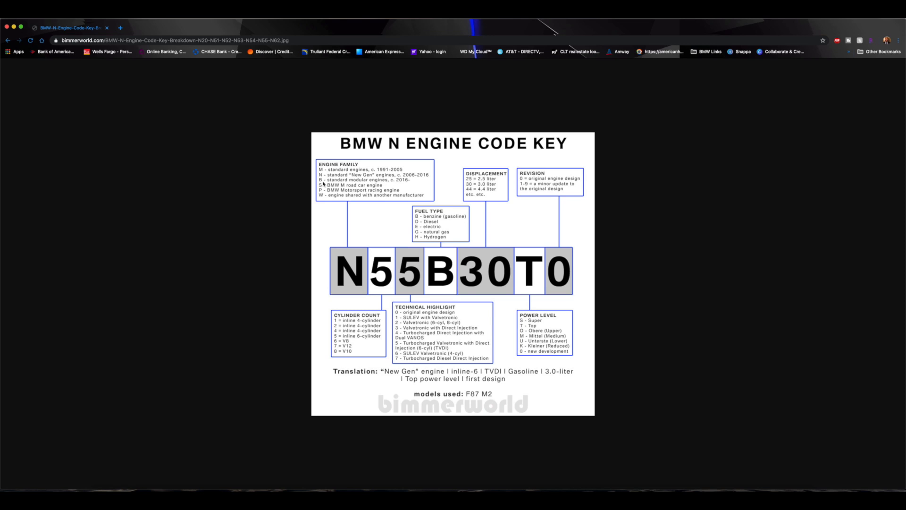
{"action": "mouse_move", "coordinate": [351, 185]}
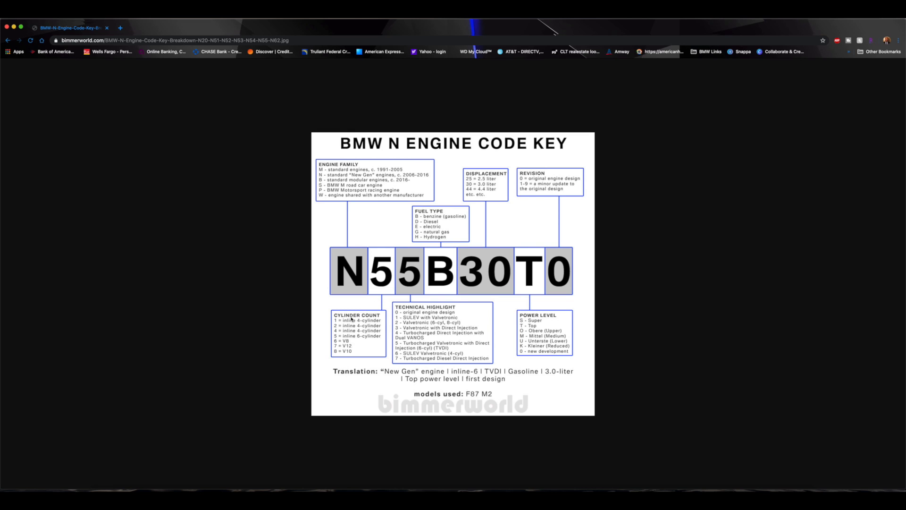
{"action": "mouse_move", "coordinate": [338, 343]}
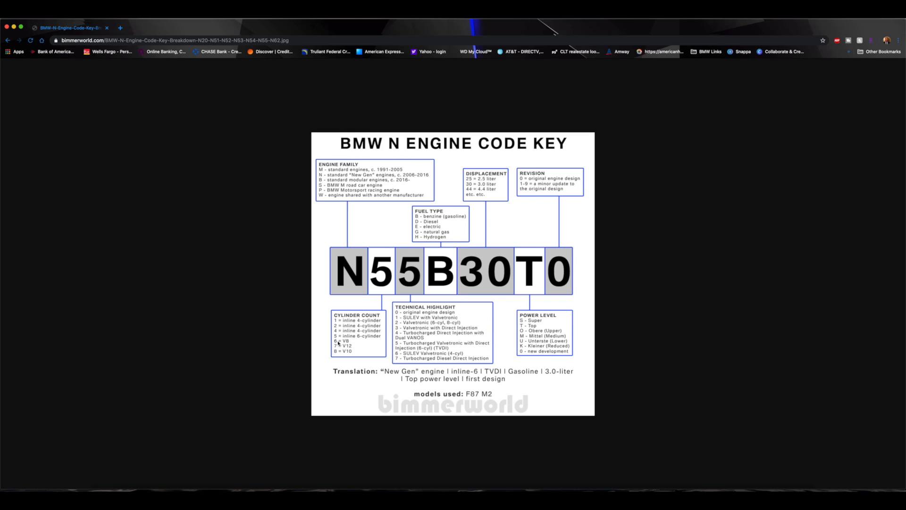
{"action": "mouse_move", "coordinate": [385, 293]}
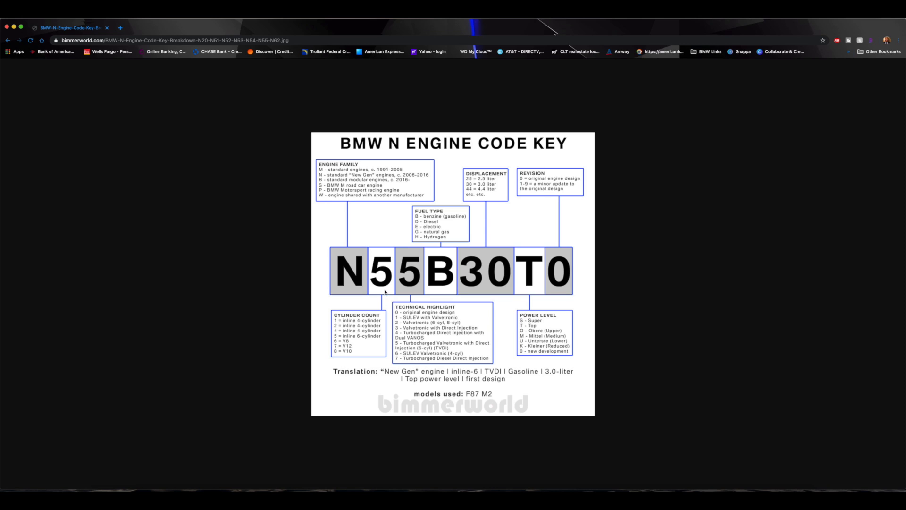
{"action": "mouse_move", "coordinate": [353, 319]}
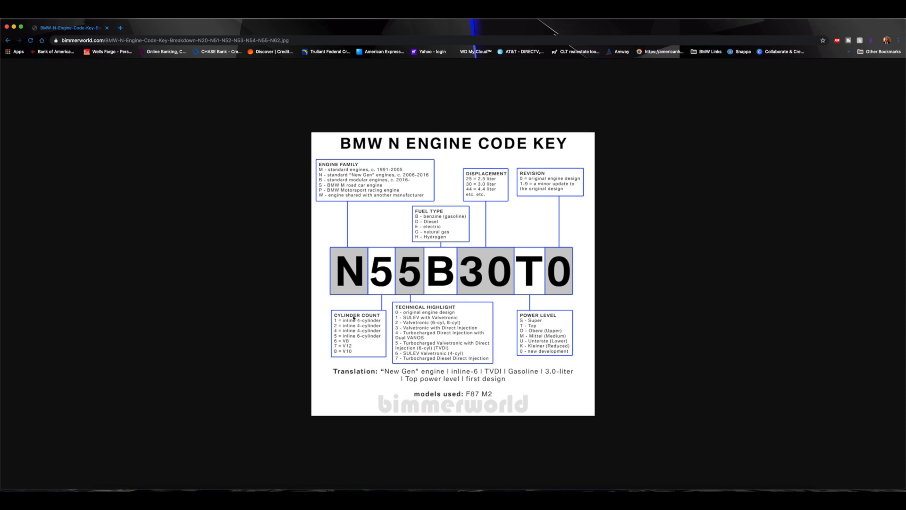
{"action": "mouse_move", "coordinate": [382, 329]}
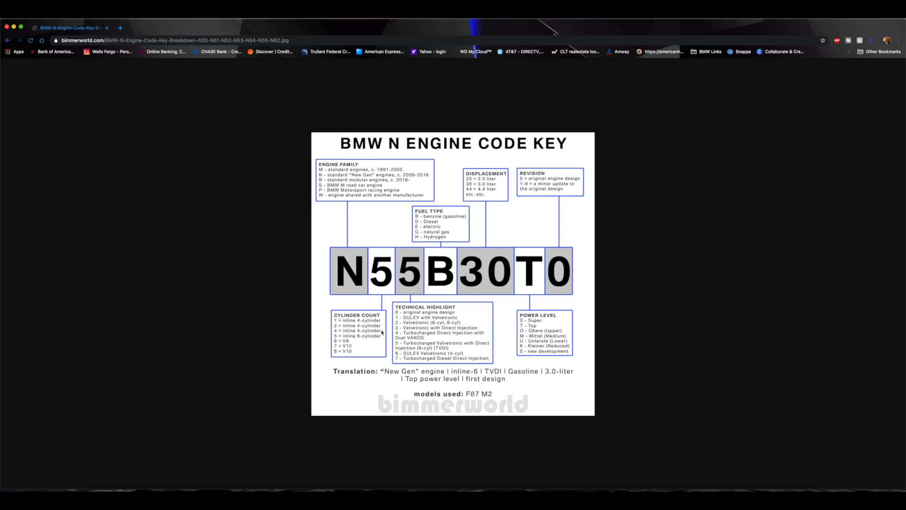
{"action": "mouse_move", "coordinate": [341, 338]}
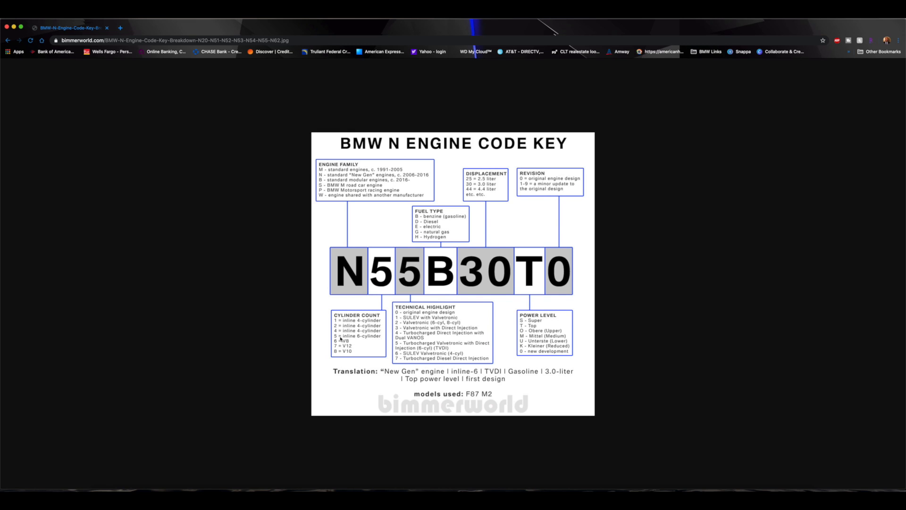
{"action": "mouse_move", "coordinate": [371, 300]}
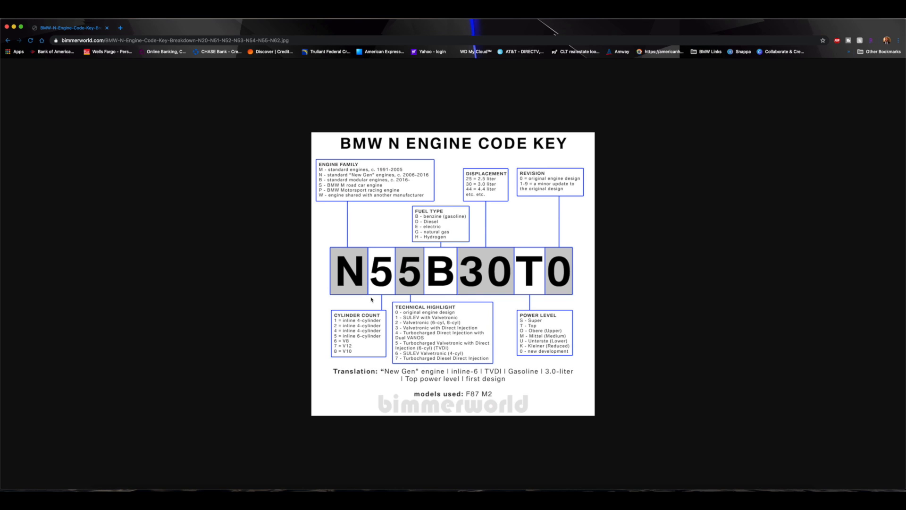
{"action": "mouse_move", "coordinate": [354, 345]}
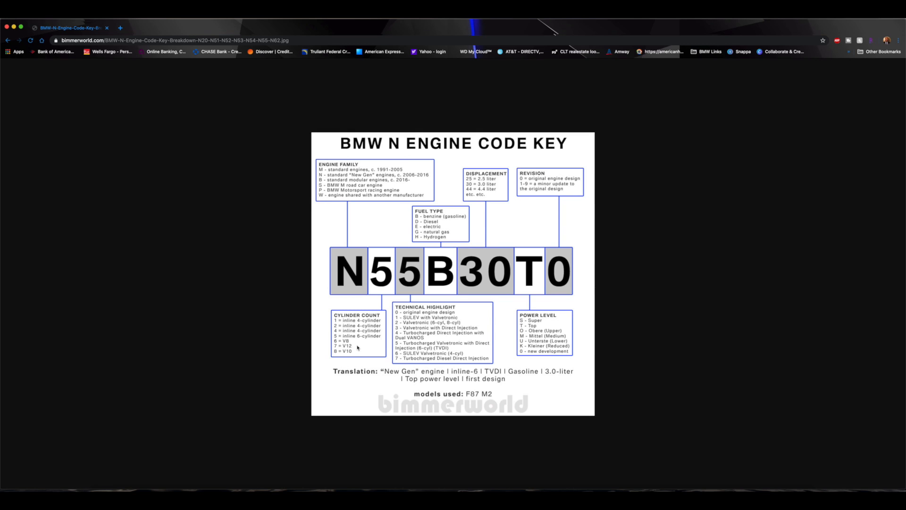
{"action": "mouse_move", "coordinate": [419, 311]}
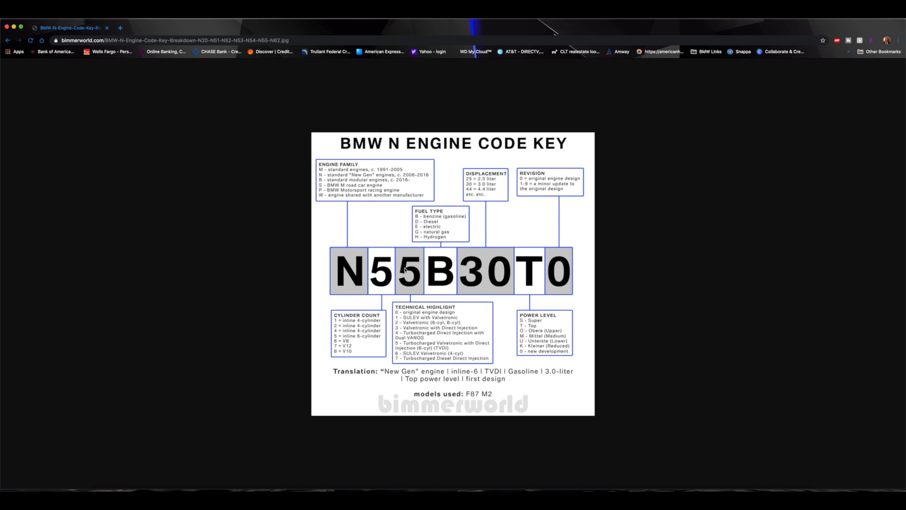
{"action": "mouse_move", "coordinate": [469, 311]}
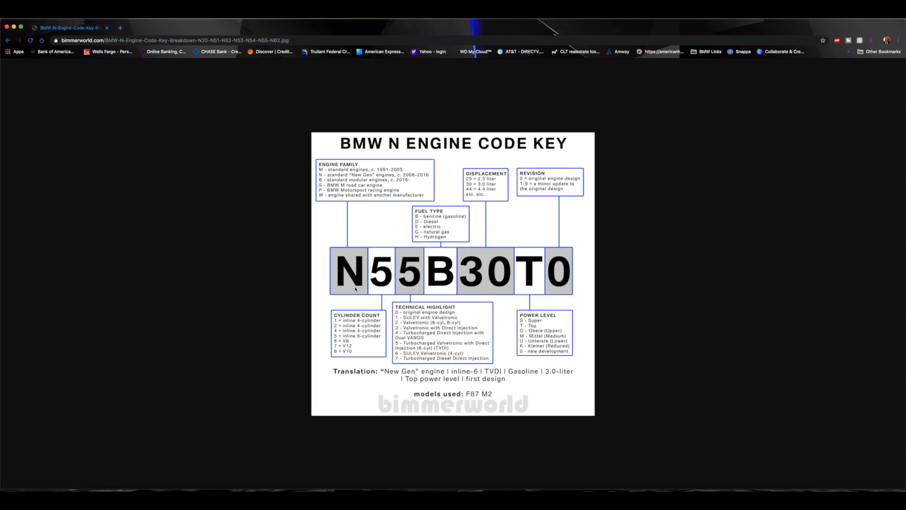
{"action": "mouse_move", "coordinate": [356, 289]}
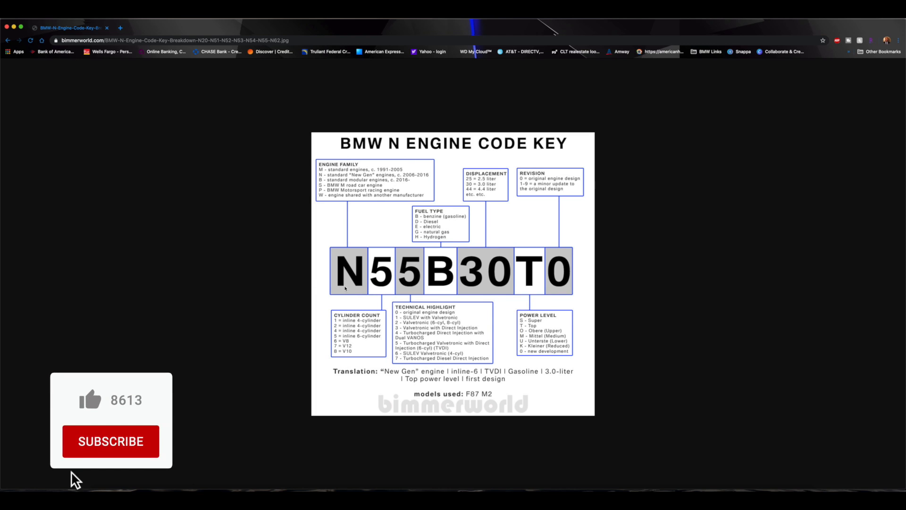
{"action": "left_click", "coordinate": [91, 401]}
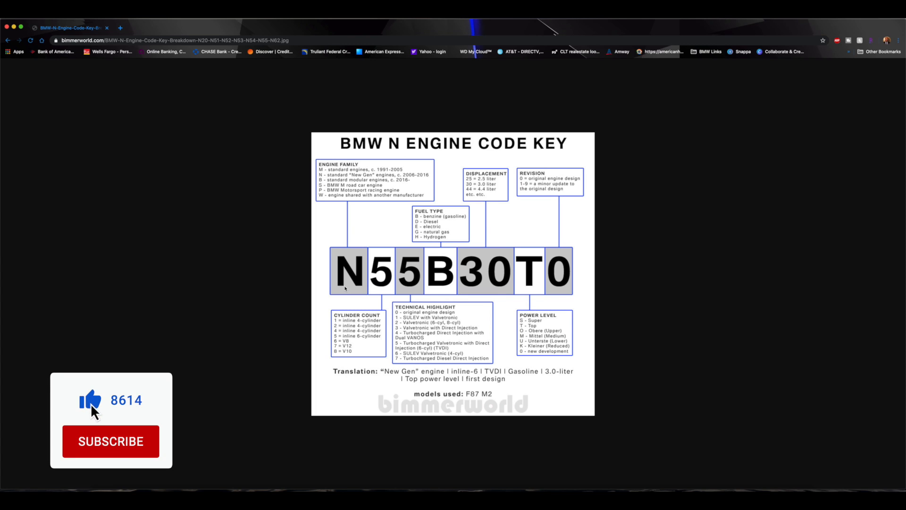
{"action": "left_click", "coordinate": [110, 441]}
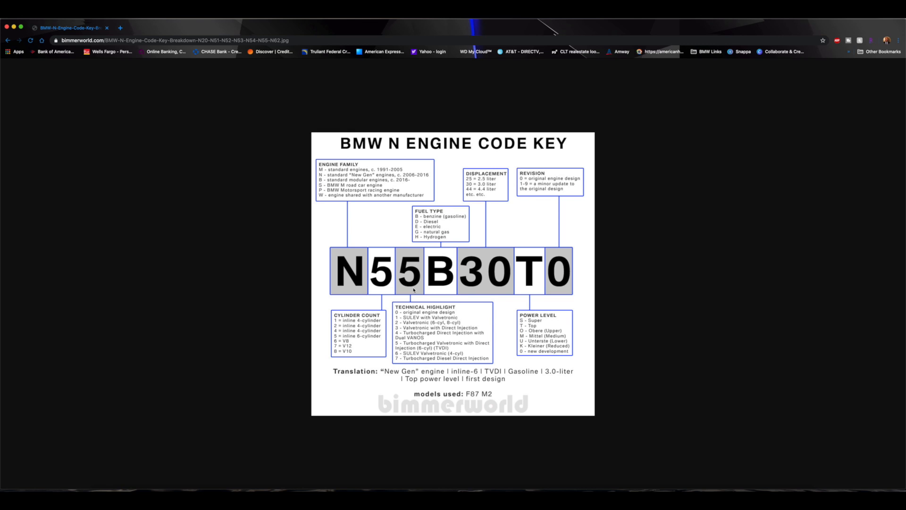
{"action": "mouse_move", "coordinate": [434, 292]}
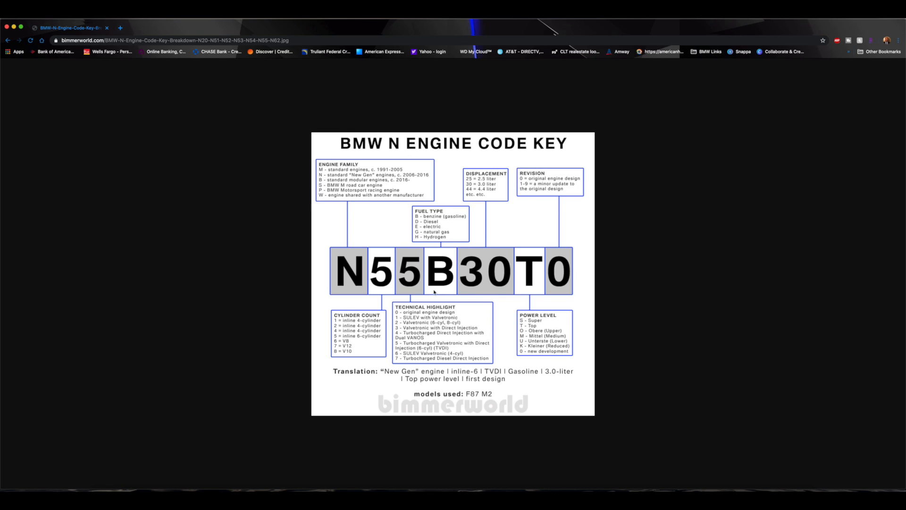
{"action": "mouse_move", "coordinate": [414, 291]}
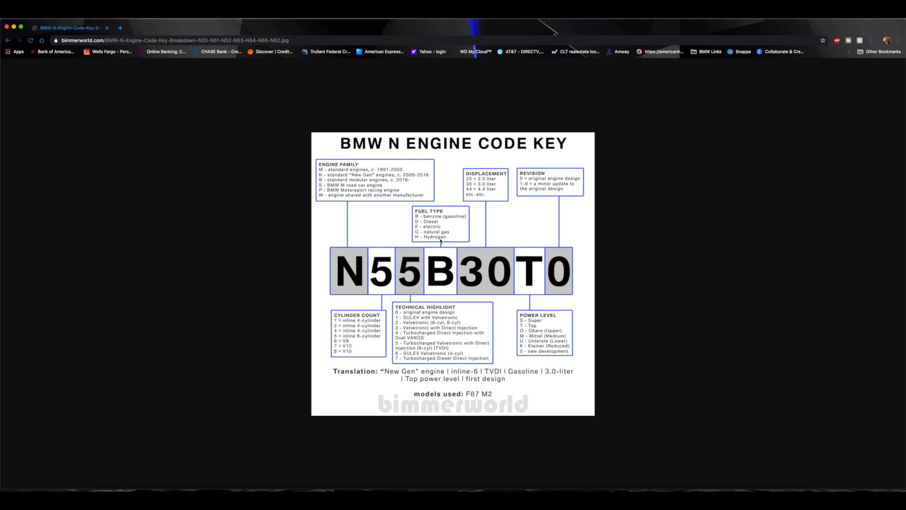
{"action": "mouse_move", "coordinate": [427, 221]}
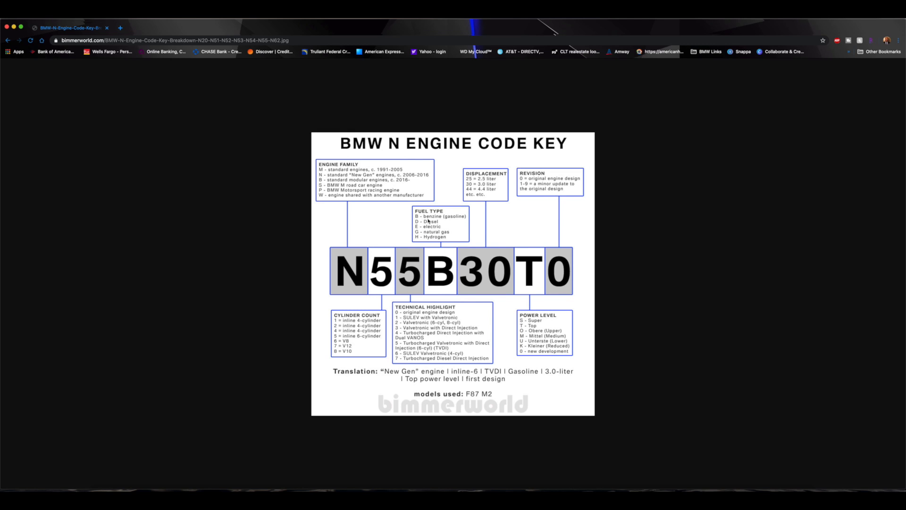
{"action": "mouse_move", "coordinate": [454, 223]}
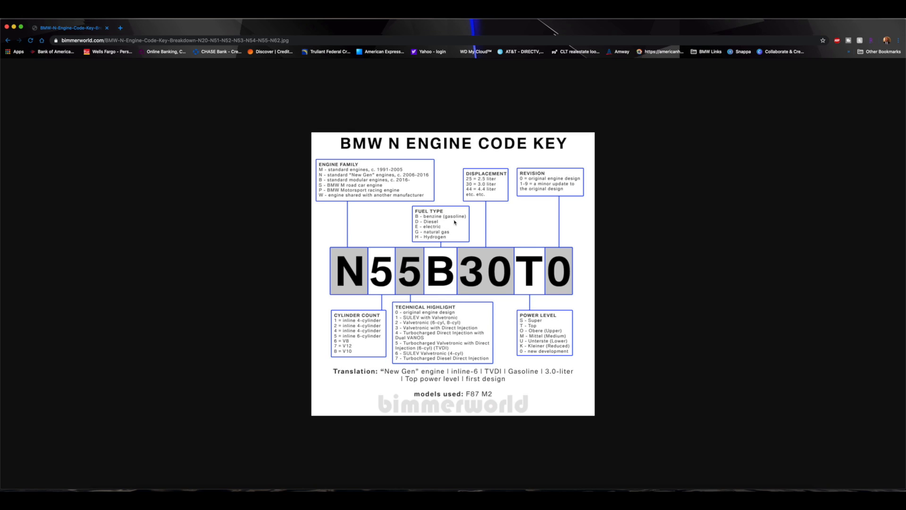
{"action": "mouse_move", "coordinate": [457, 263]}
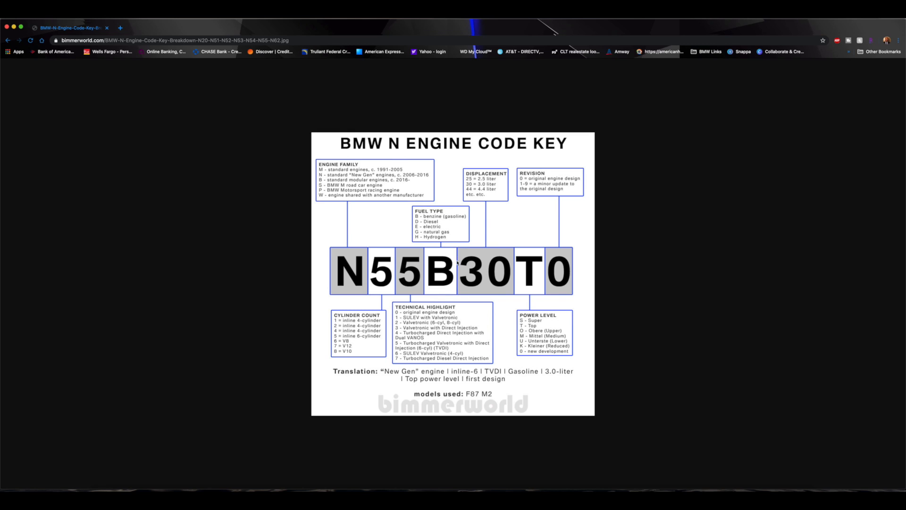
{"action": "mouse_move", "coordinate": [444, 290]}
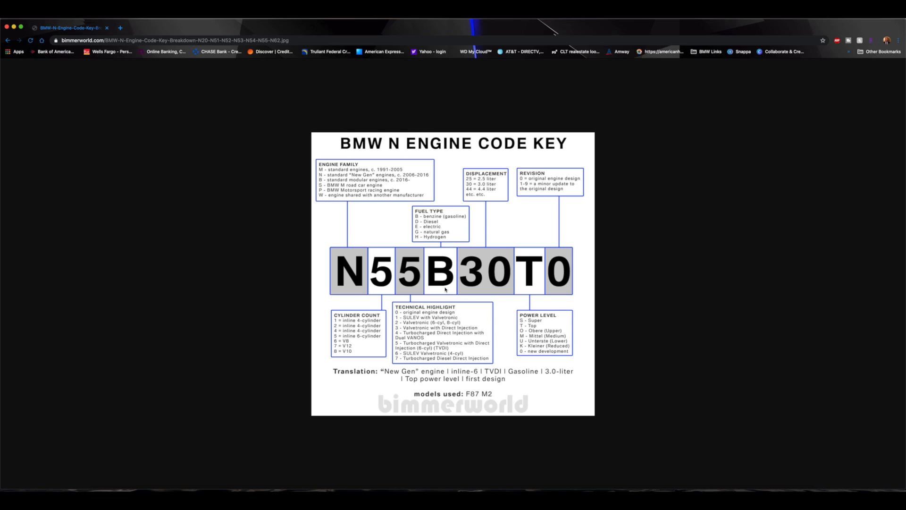
{"action": "mouse_move", "coordinate": [457, 220]}
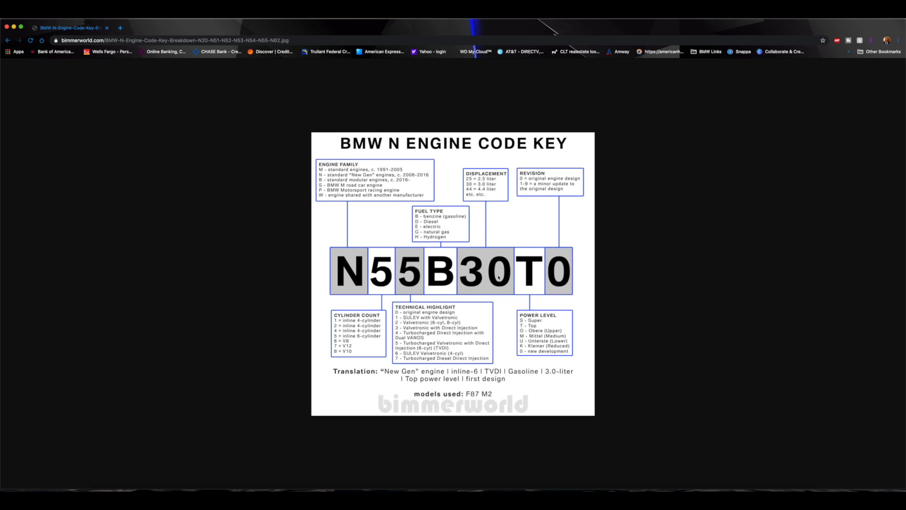
{"action": "mouse_move", "coordinate": [557, 281]}
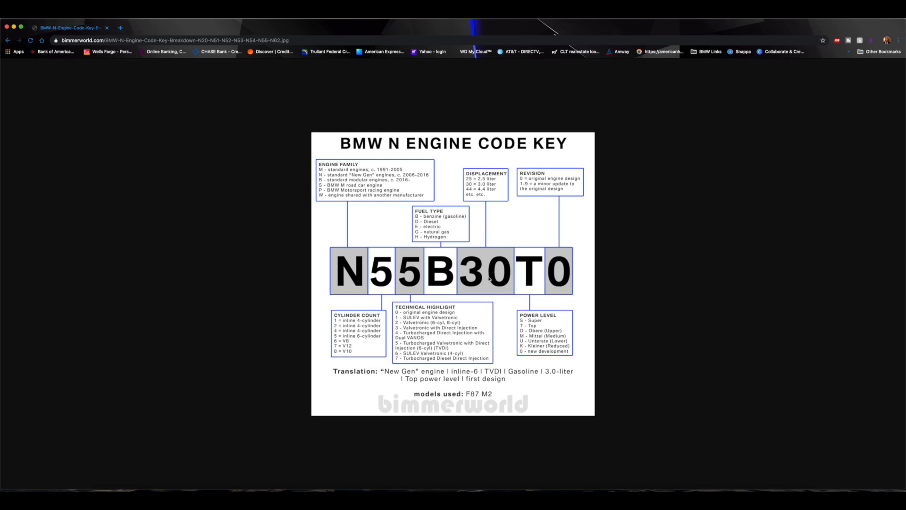
{"action": "mouse_move", "coordinate": [495, 190]}
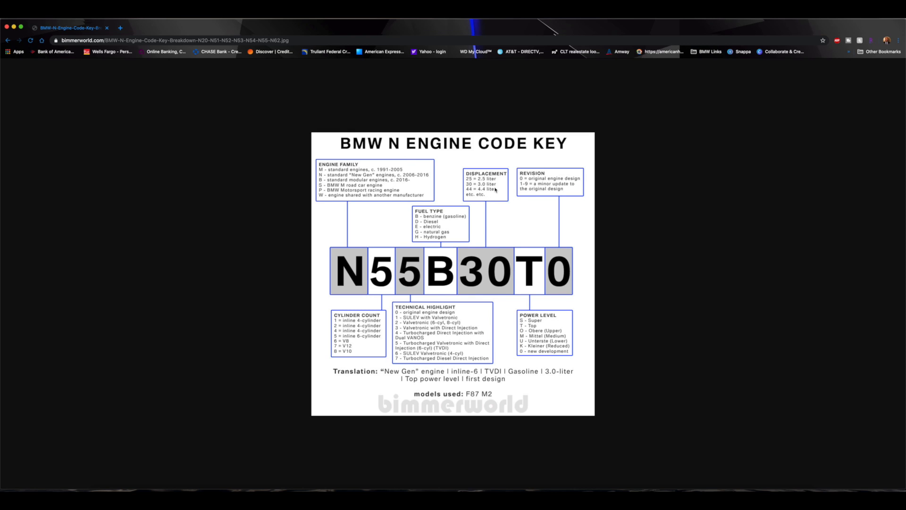
{"action": "mouse_move", "coordinate": [445, 282]}
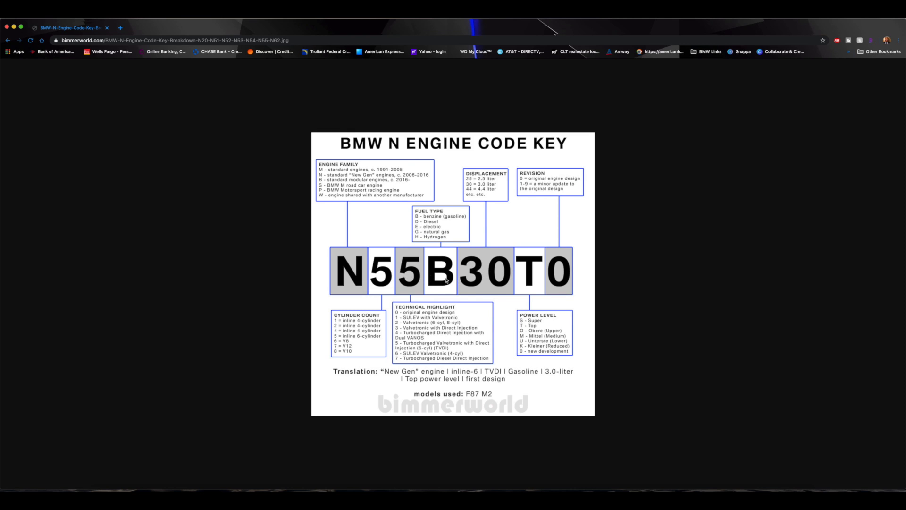
{"action": "mouse_move", "coordinate": [500, 210]}
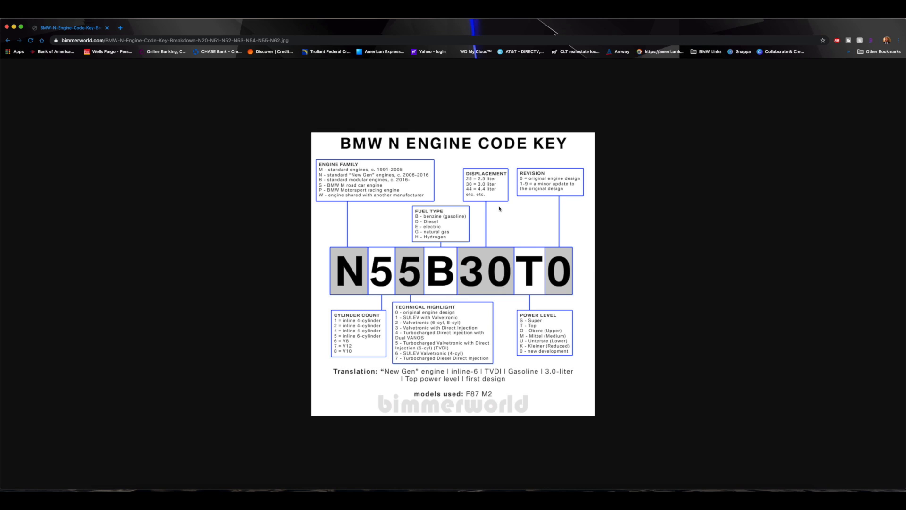
{"action": "mouse_move", "coordinate": [482, 193]}
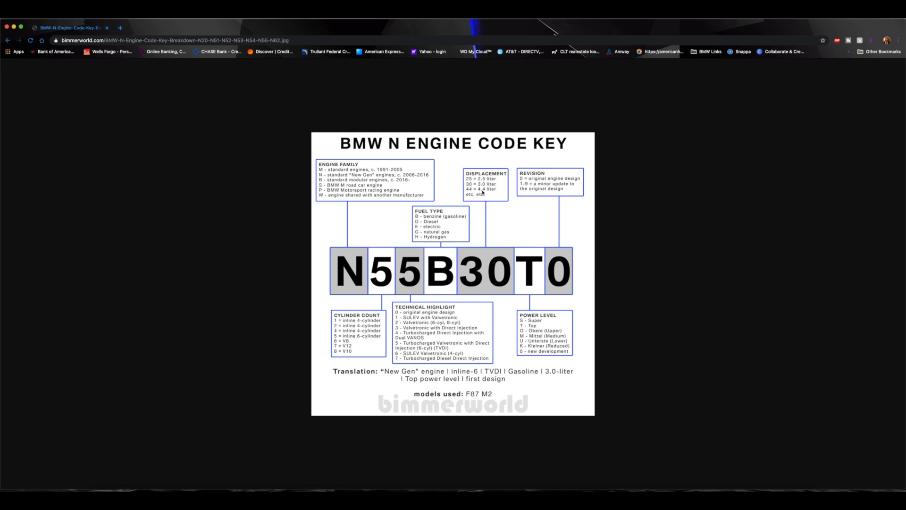
{"action": "mouse_move", "coordinate": [484, 190]}
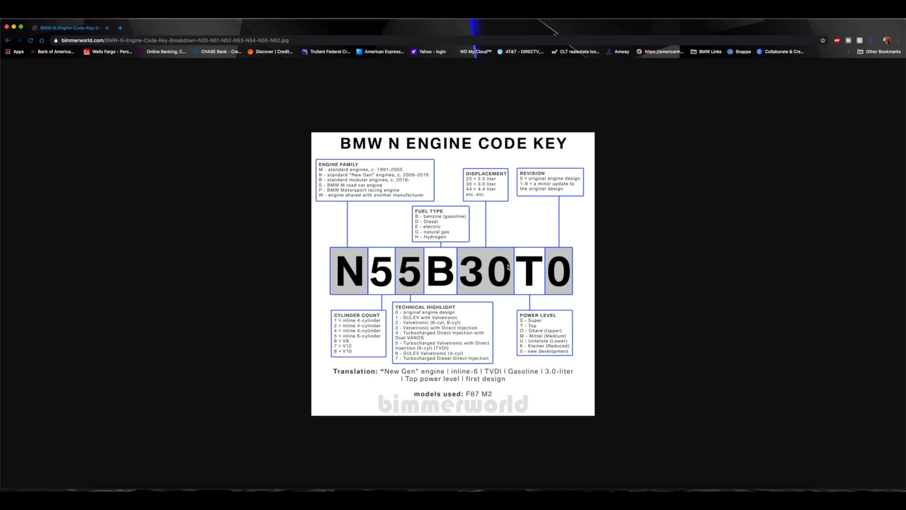
{"action": "mouse_move", "coordinate": [541, 294]}
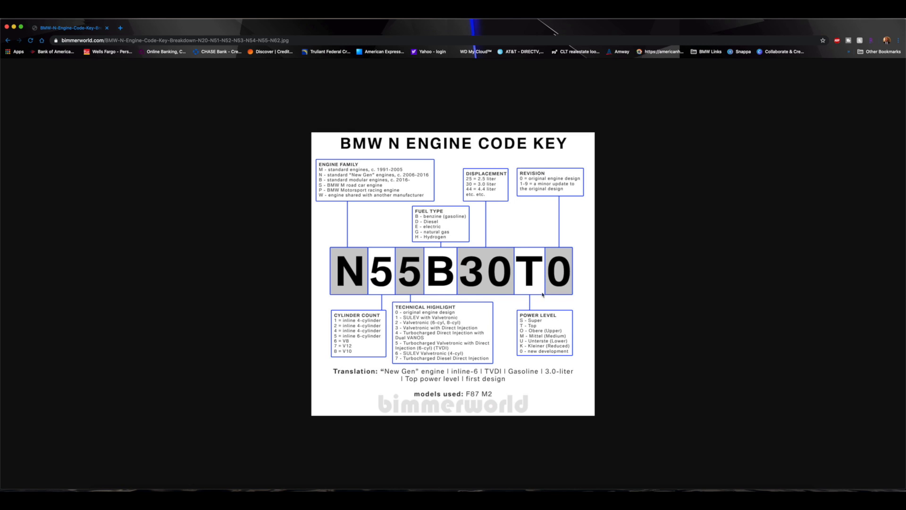
{"action": "mouse_move", "coordinate": [536, 264]}
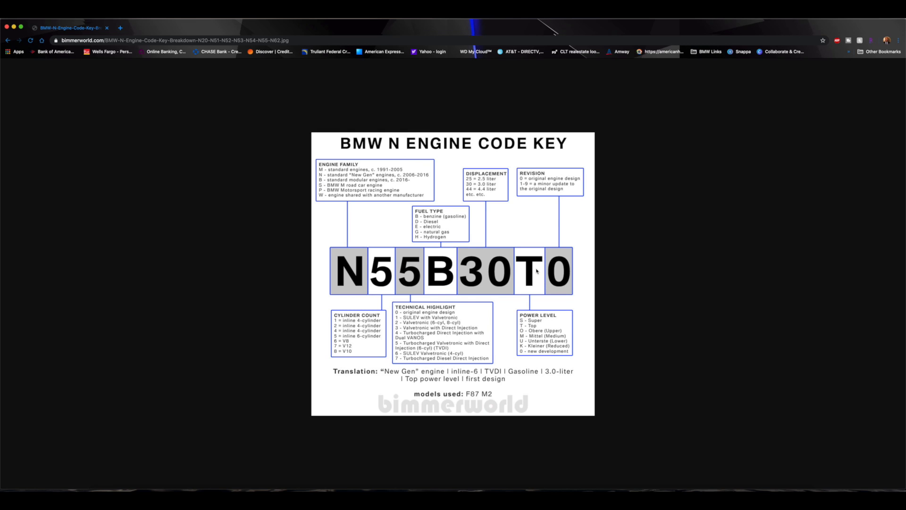
{"action": "mouse_move", "coordinate": [525, 273]}
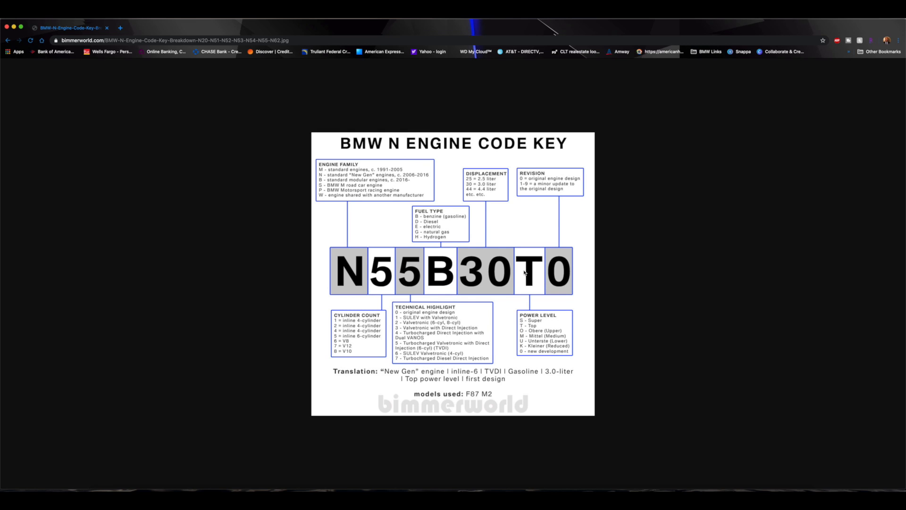
{"action": "mouse_move", "coordinate": [491, 273]}
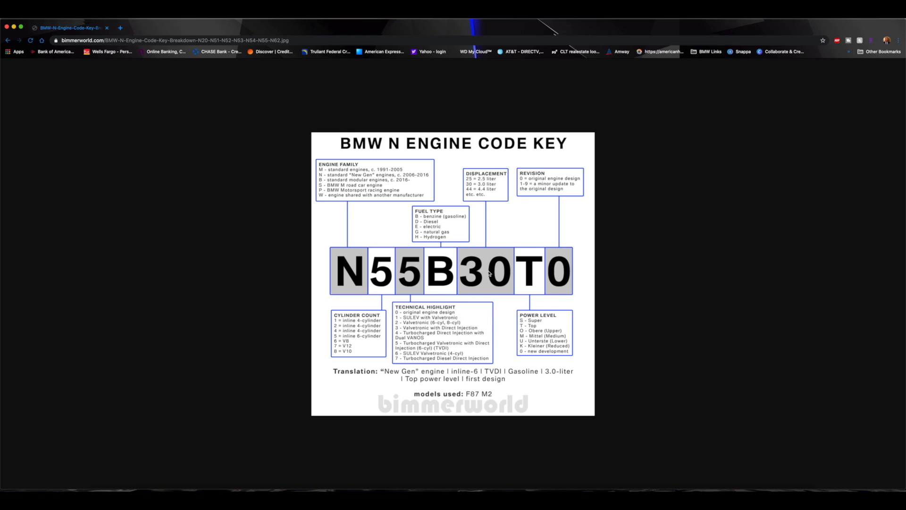
{"action": "mouse_move", "coordinate": [562, 318]}
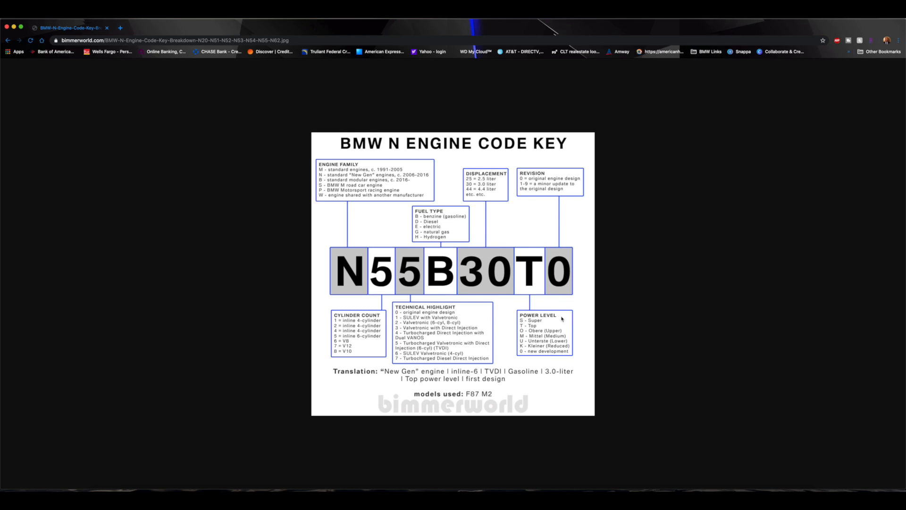
{"action": "mouse_move", "coordinate": [553, 356]}
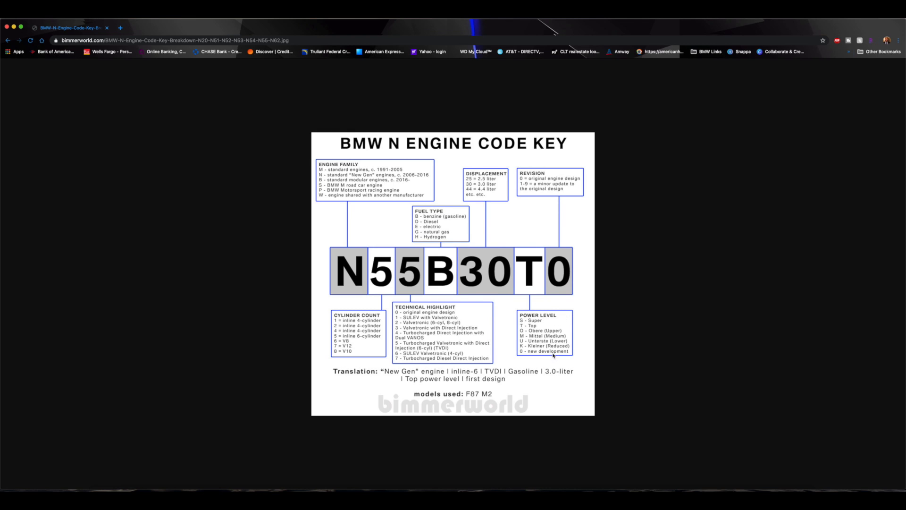
{"action": "mouse_move", "coordinate": [520, 357]}
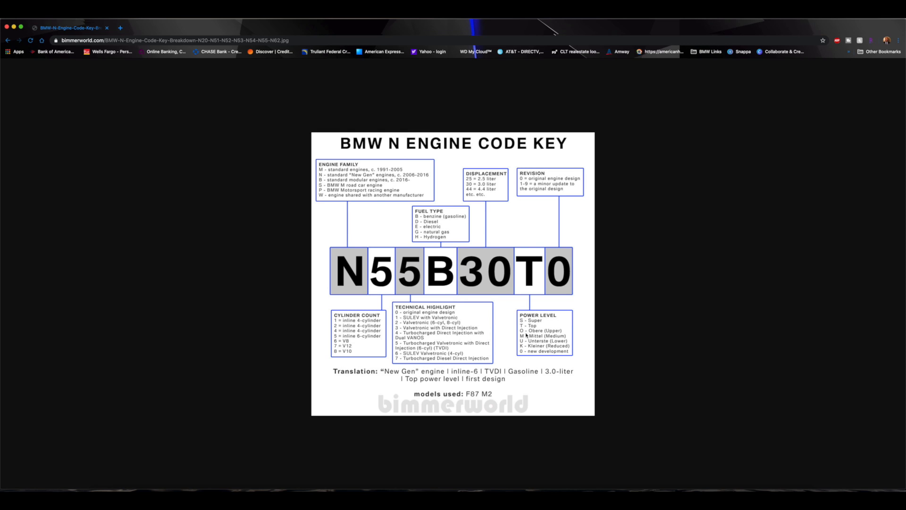
{"action": "mouse_move", "coordinate": [534, 290]}
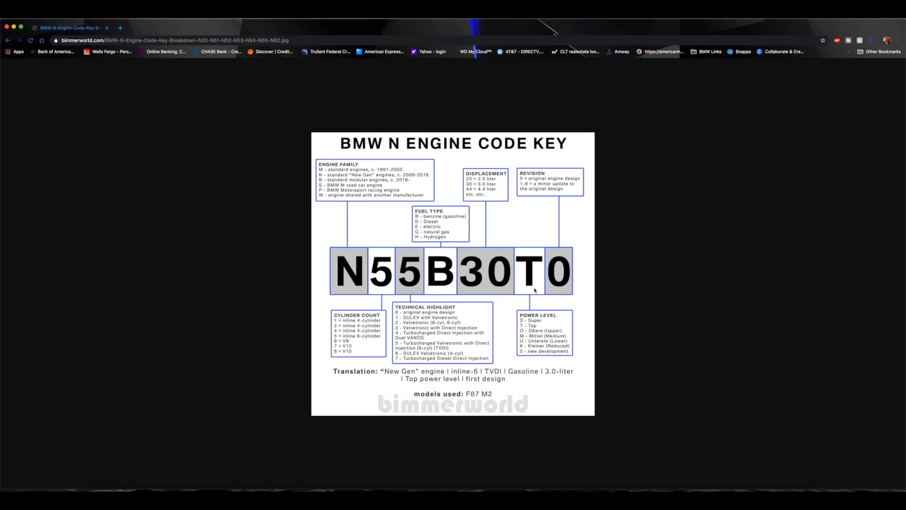
{"action": "mouse_move", "coordinate": [536, 332]}
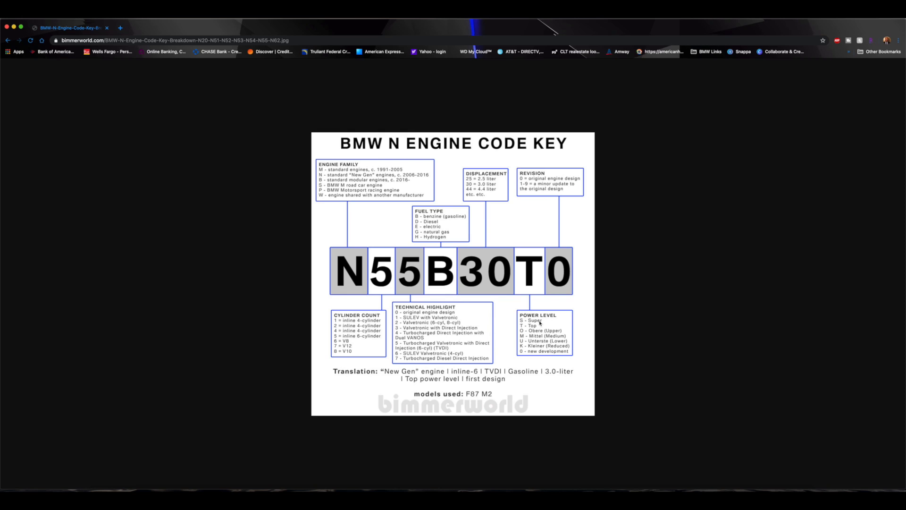
{"action": "mouse_move", "coordinate": [540, 294]}
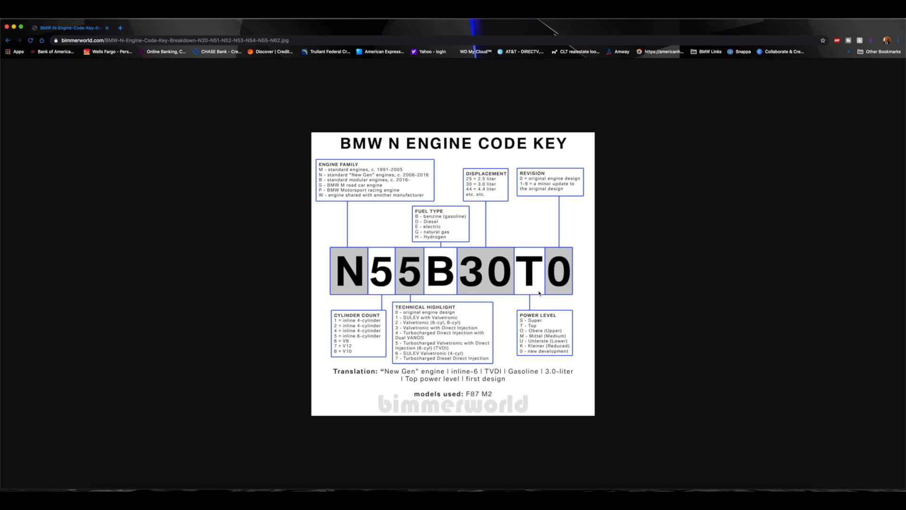
{"action": "mouse_move", "coordinate": [554, 341]}
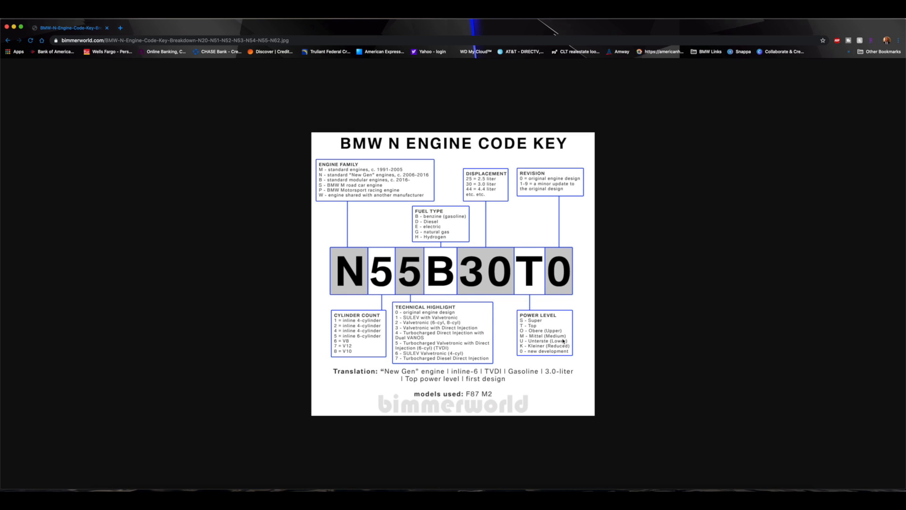
{"action": "mouse_move", "coordinate": [535, 296]}
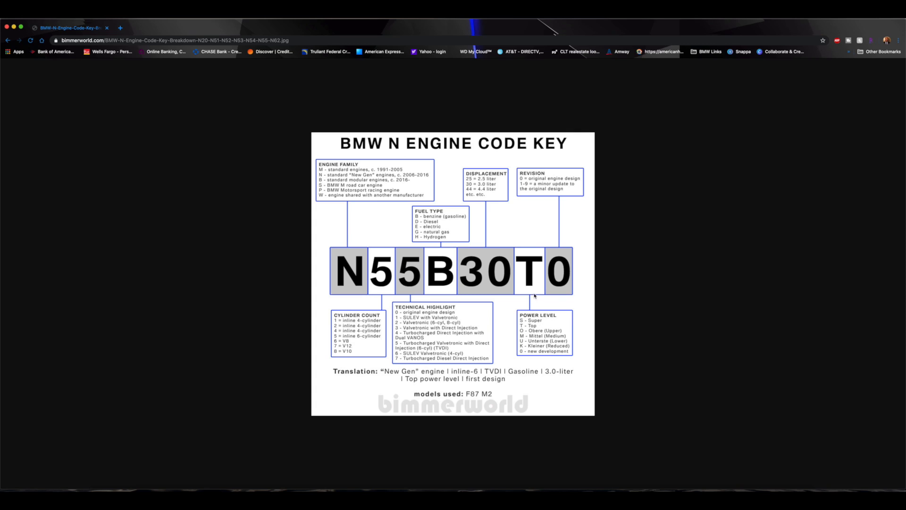
{"action": "mouse_move", "coordinate": [523, 264]}
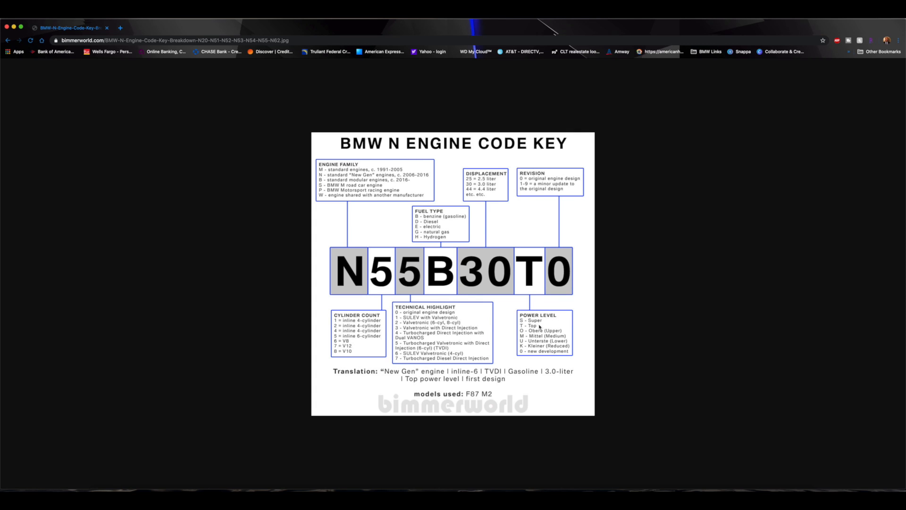
{"action": "mouse_move", "coordinate": [537, 342]}
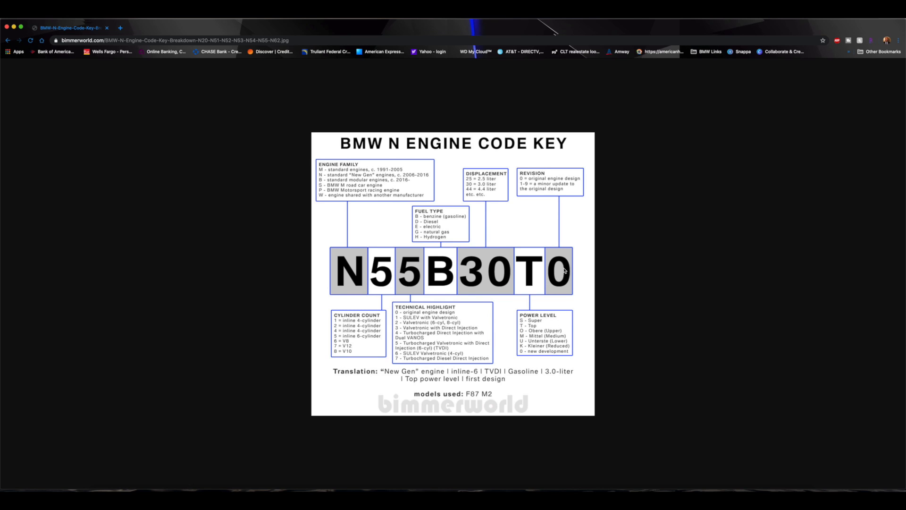
{"action": "mouse_move", "coordinate": [526, 191]}
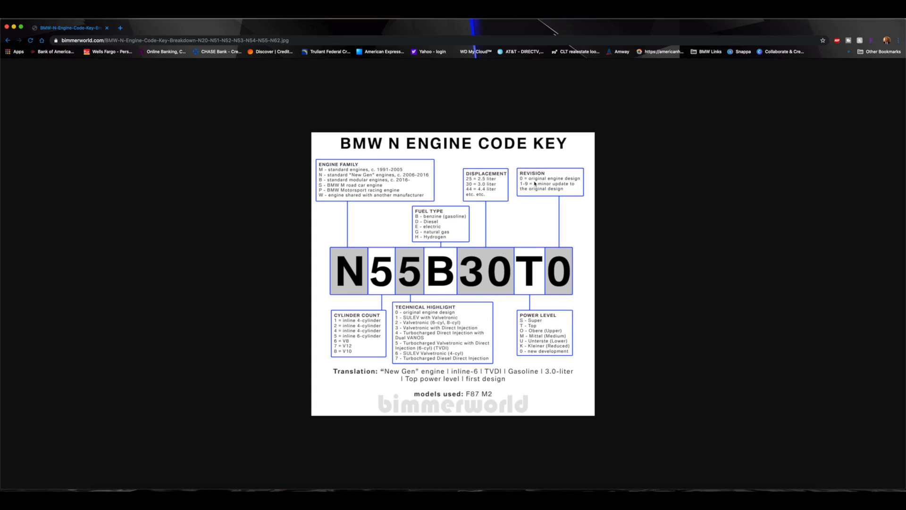
{"action": "mouse_move", "coordinate": [523, 189]}
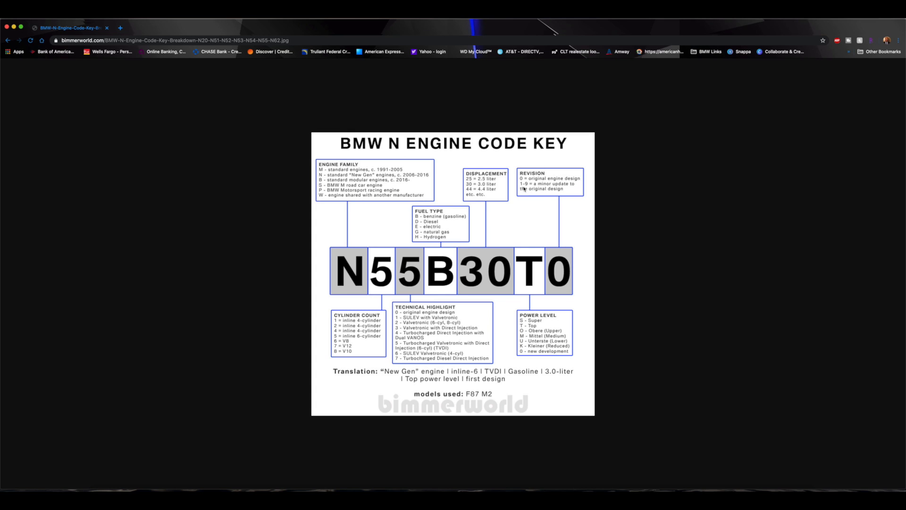
{"action": "mouse_move", "coordinate": [570, 190]}
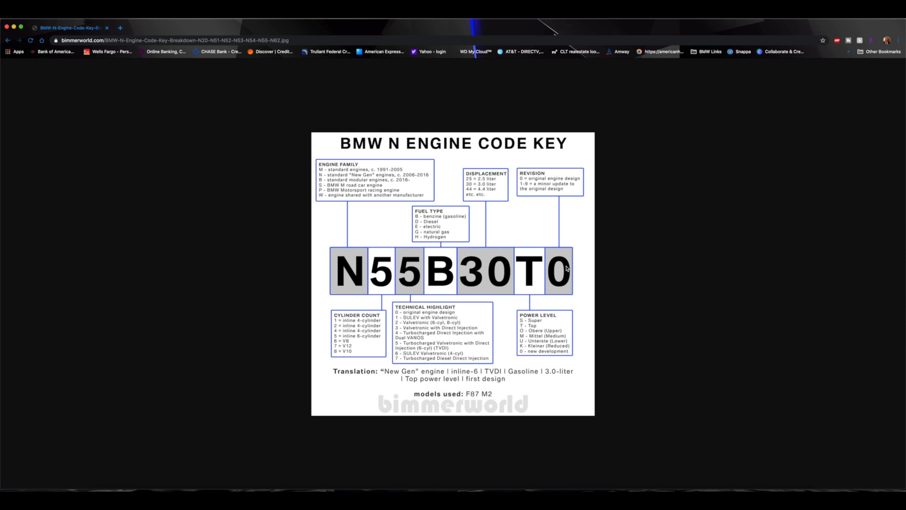
{"action": "mouse_move", "coordinate": [255, 278]}
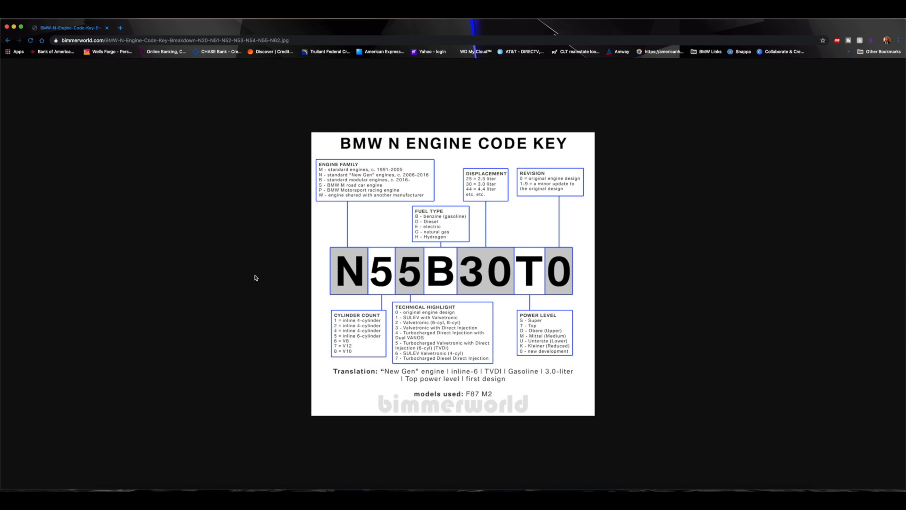
{"action": "mouse_move", "coordinate": [357, 295]}
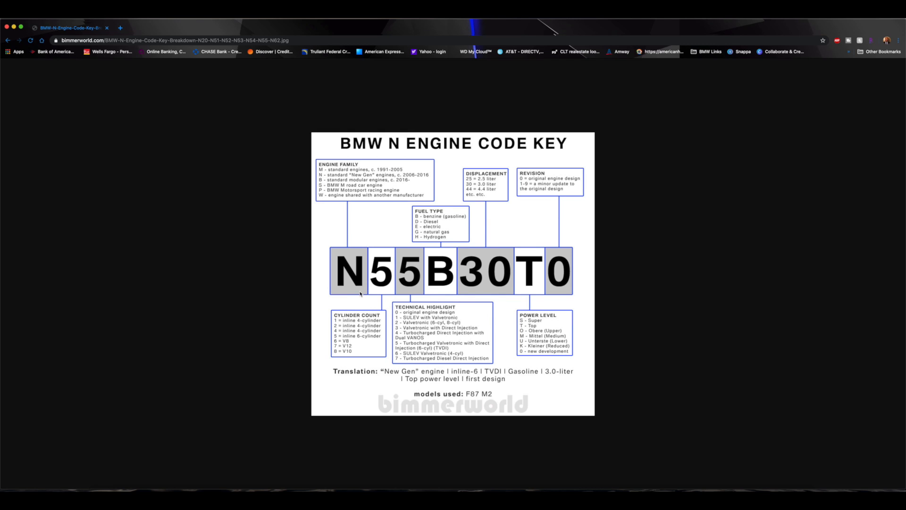
{"action": "mouse_move", "coordinate": [373, 292]}
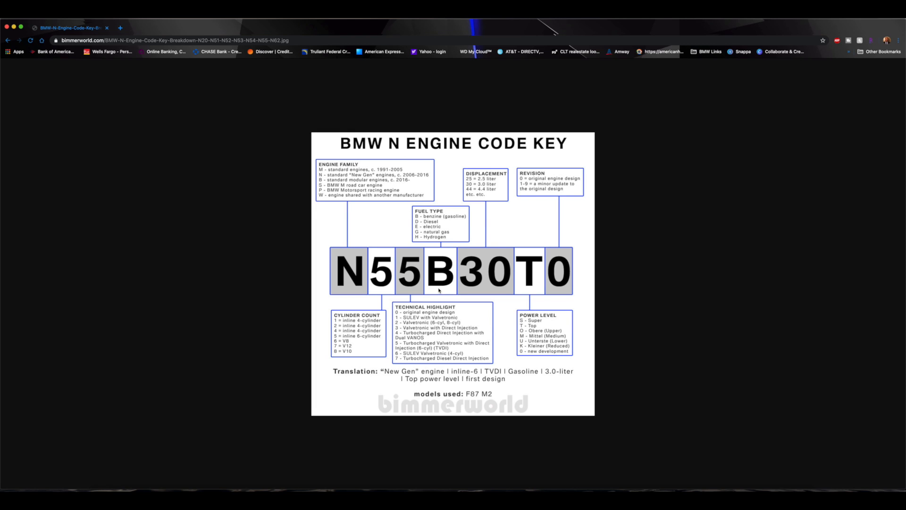
{"action": "mouse_move", "coordinate": [503, 290]}
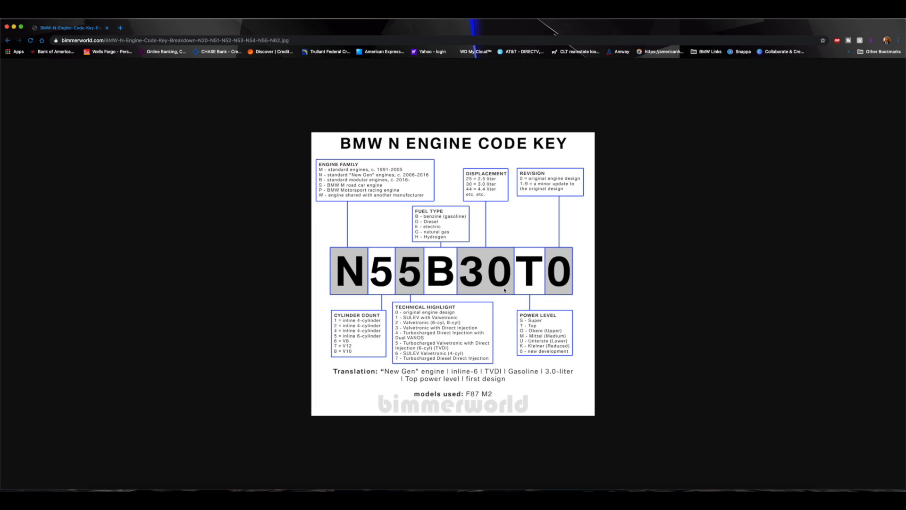
{"action": "mouse_move", "coordinate": [529, 292]}
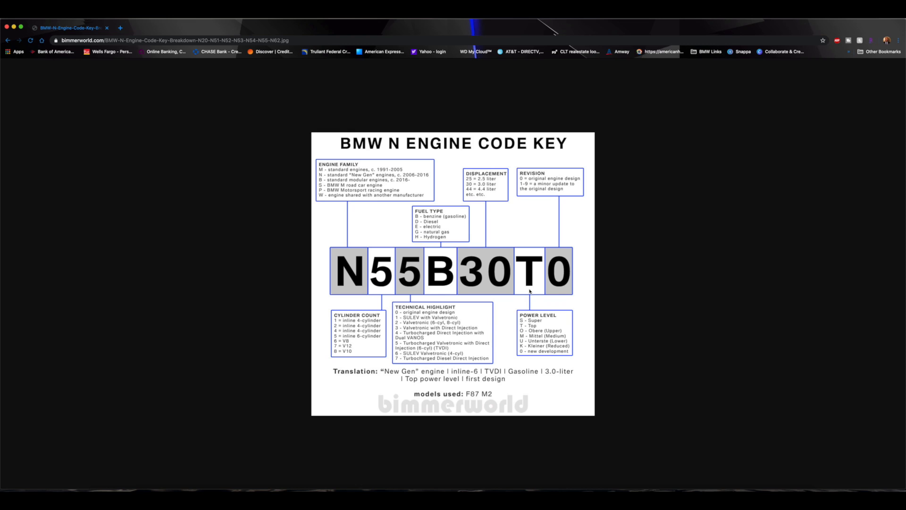
{"action": "mouse_move", "coordinate": [564, 287]}
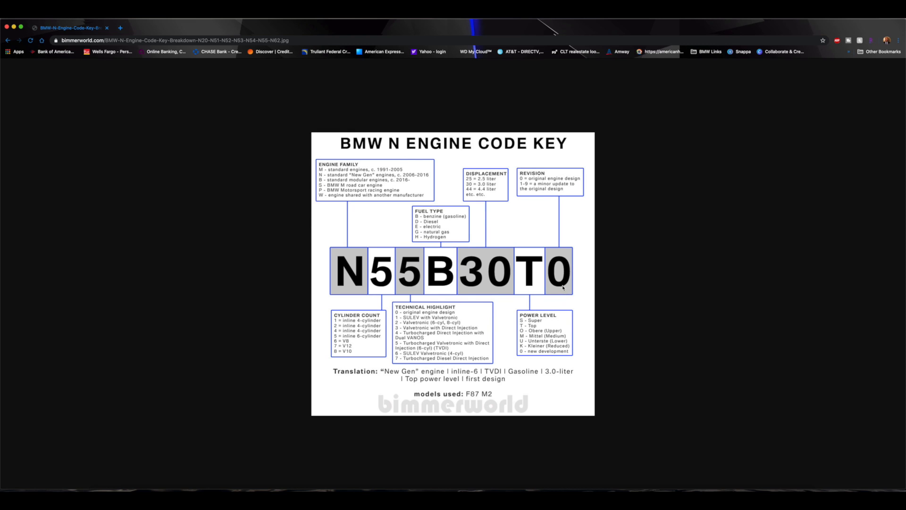
{"action": "mouse_move", "coordinate": [550, 253]}
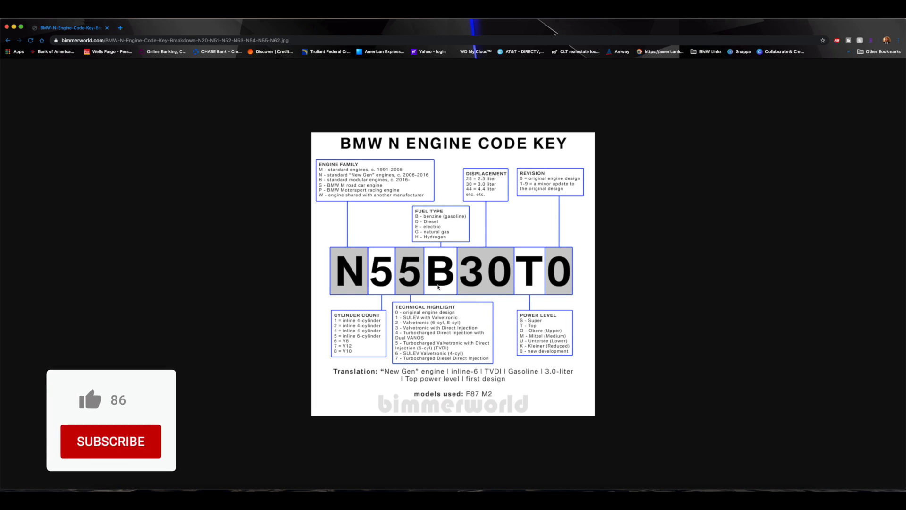
{"action": "left_click", "coordinate": [89, 401]}
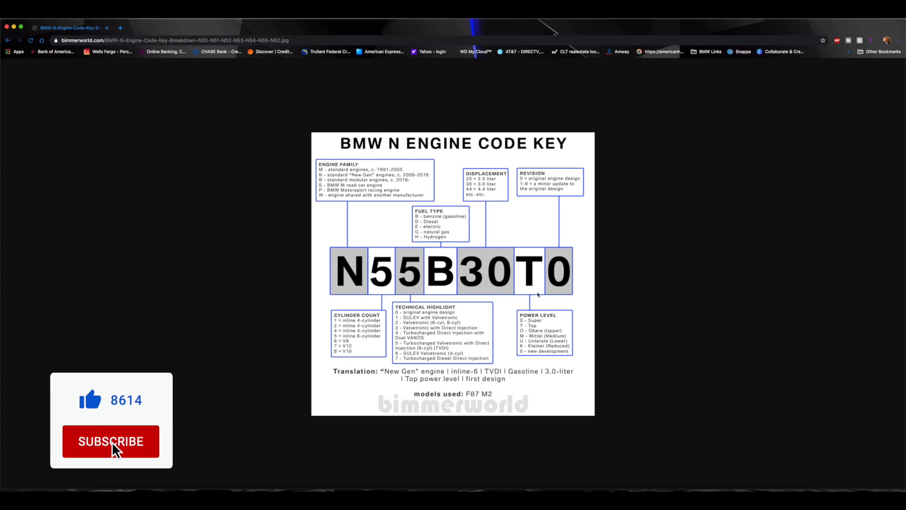
{"action": "left_click", "coordinate": [111, 441]}
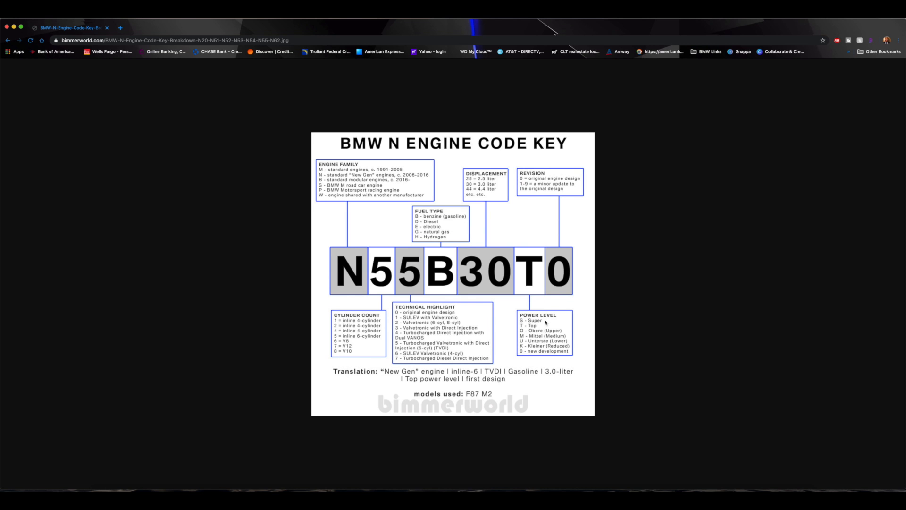
{"action": "mouse_move", "coordinate": [534, 304]}
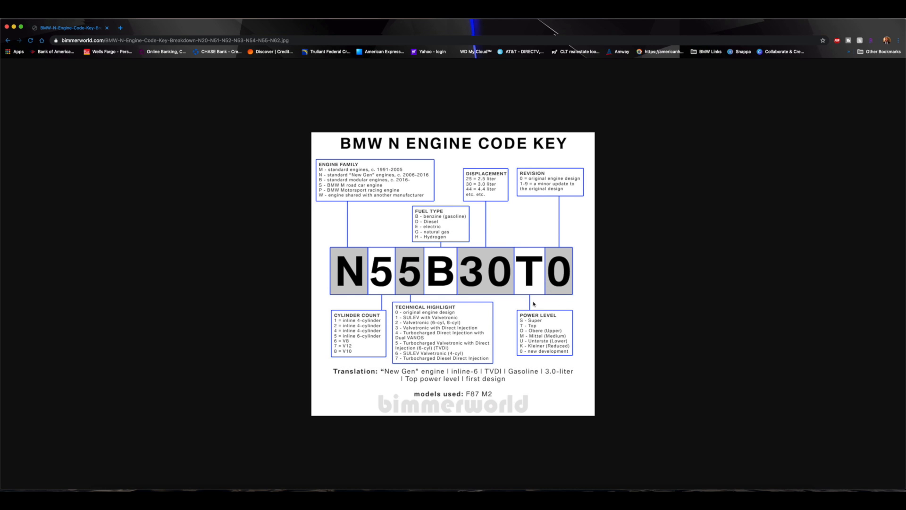